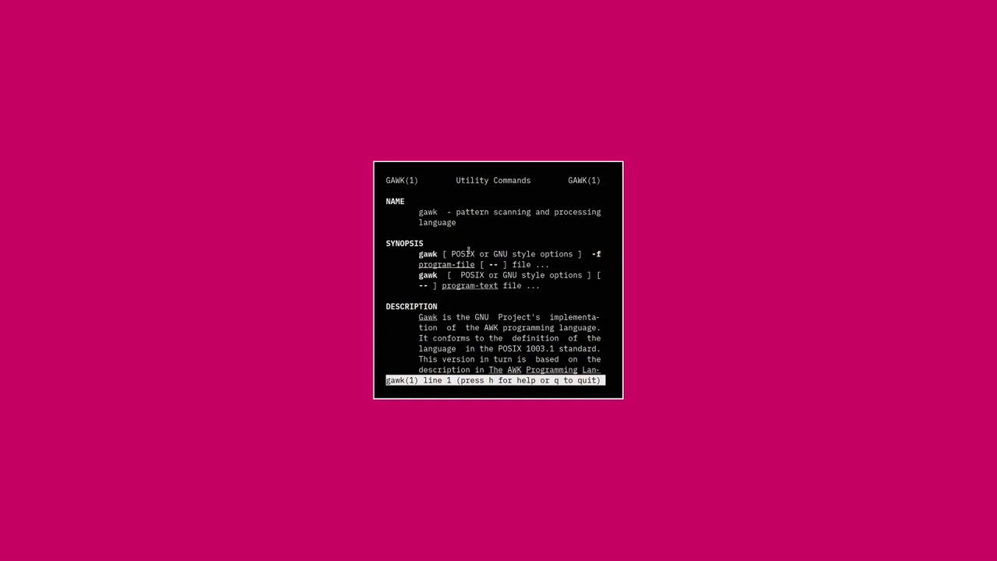
mouse_move(433, 201)
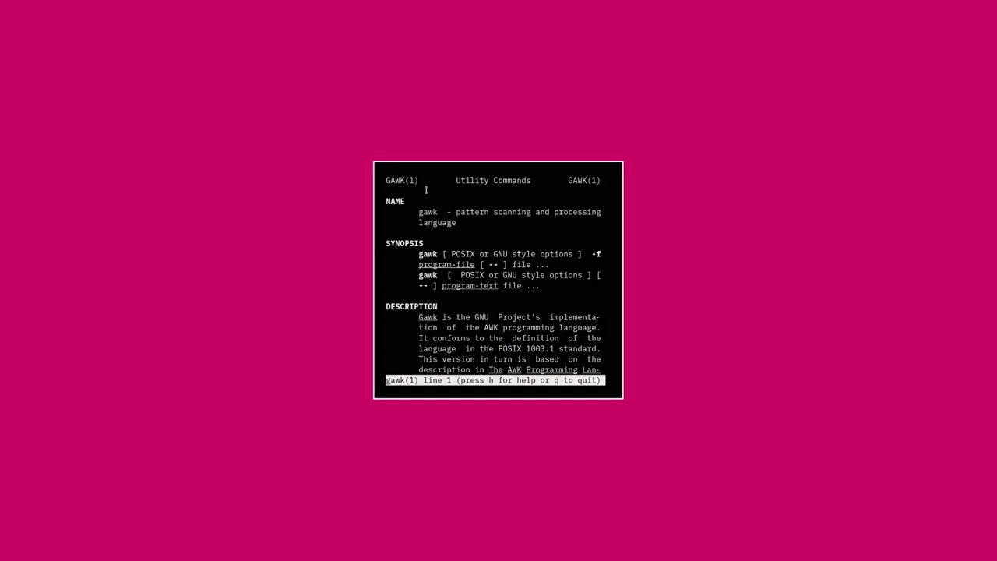
mouse_move(442, 199)
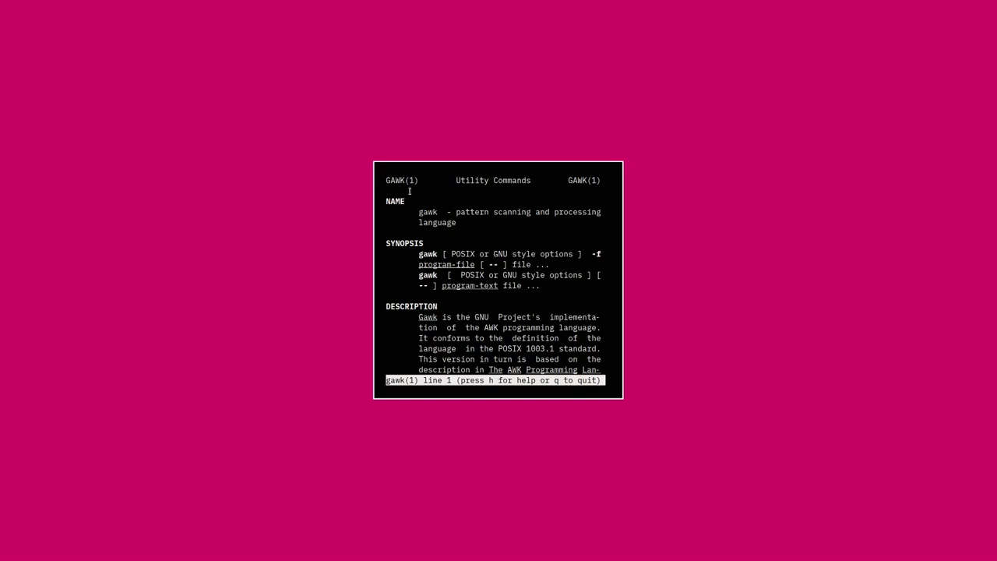
mouse_move(458, 197)
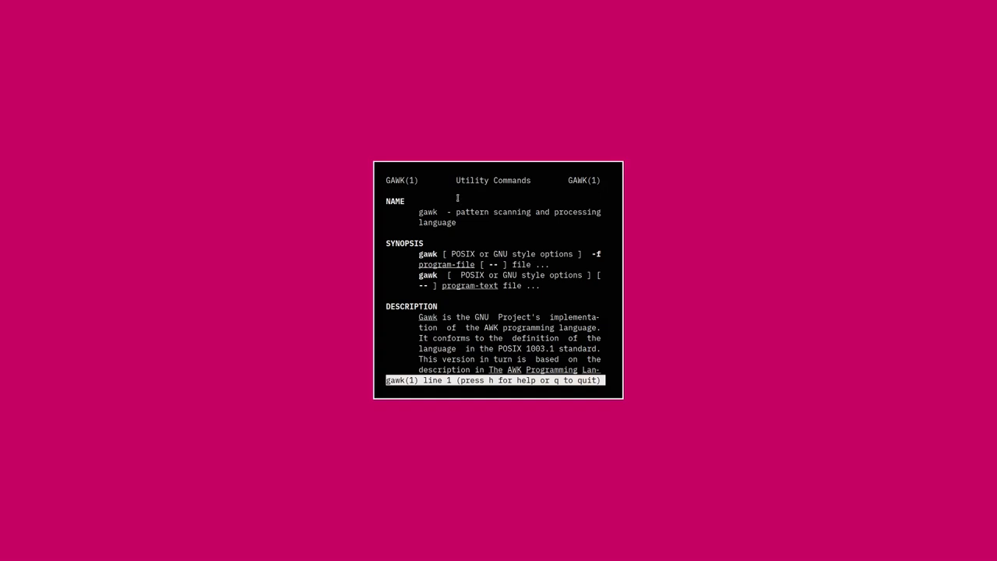
mouse_move(416, 200)
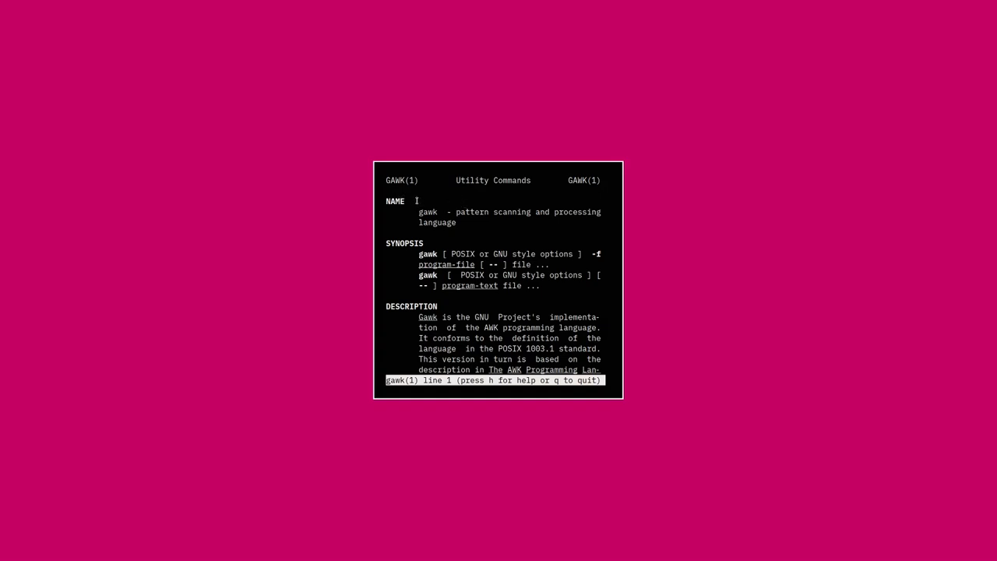
mouse_move(472, 212)
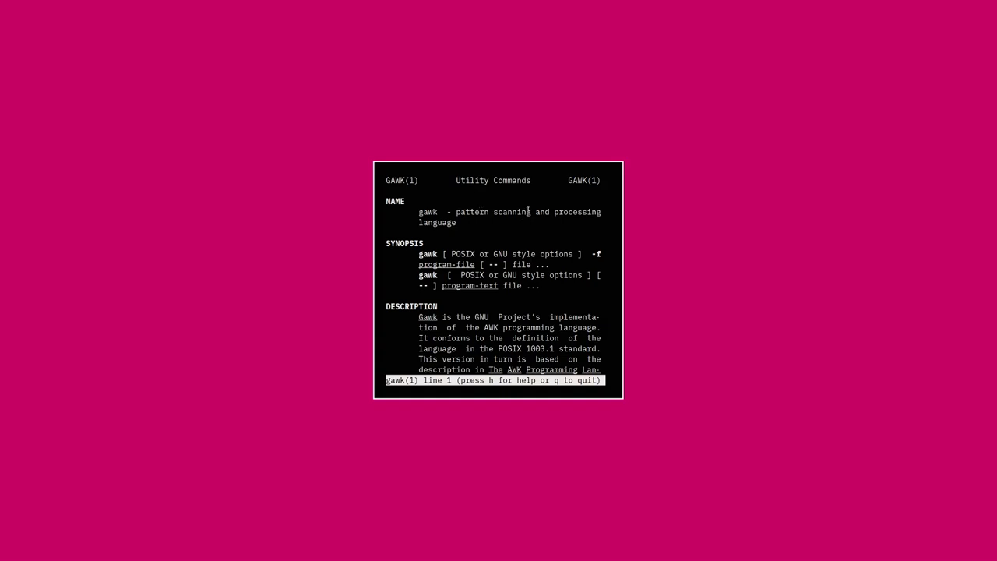
mouse_move(528, 242)
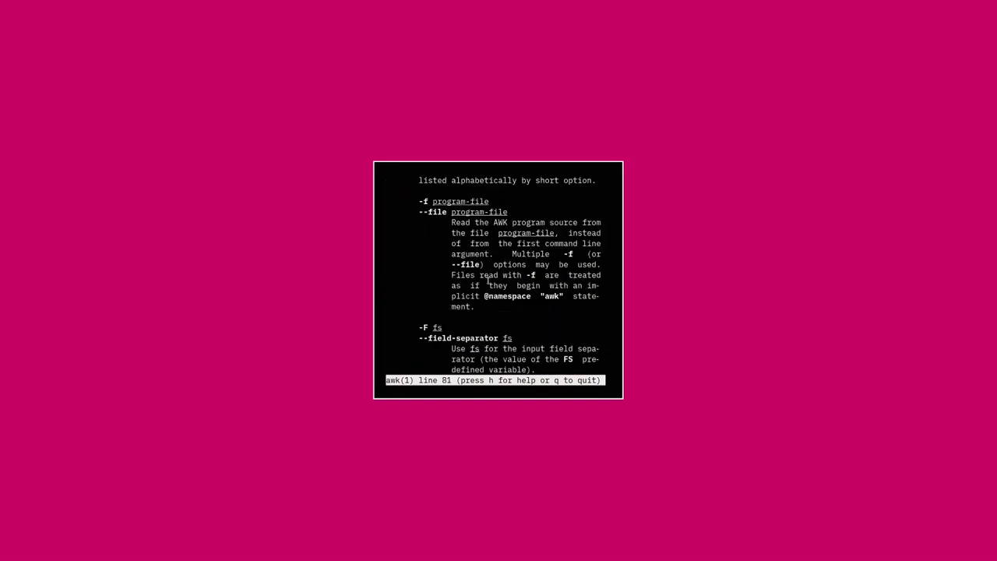
- Scroll through the gawk manual's options section, then quit the pager back to the shell
scroll("down", 3)
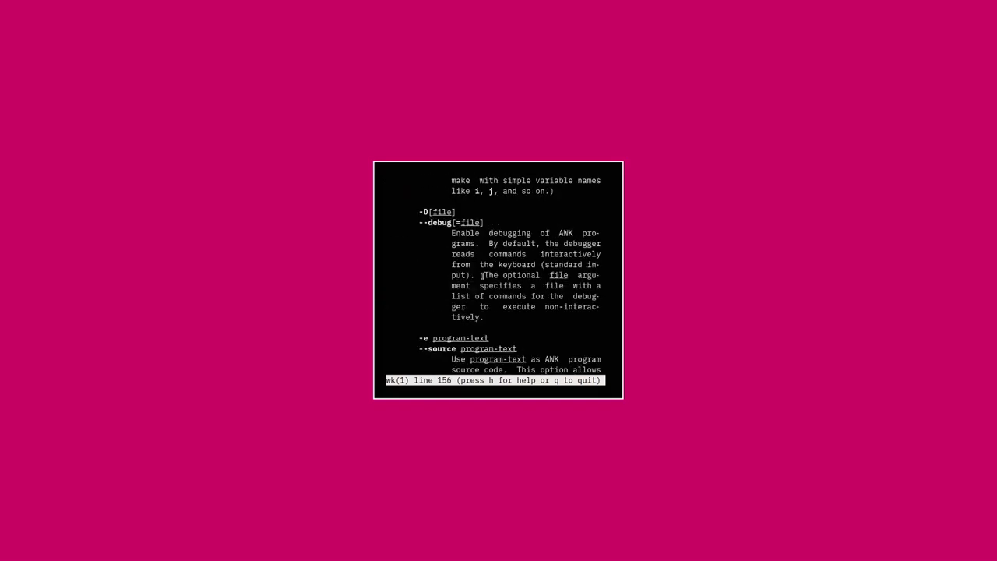
scroll("down", 3)
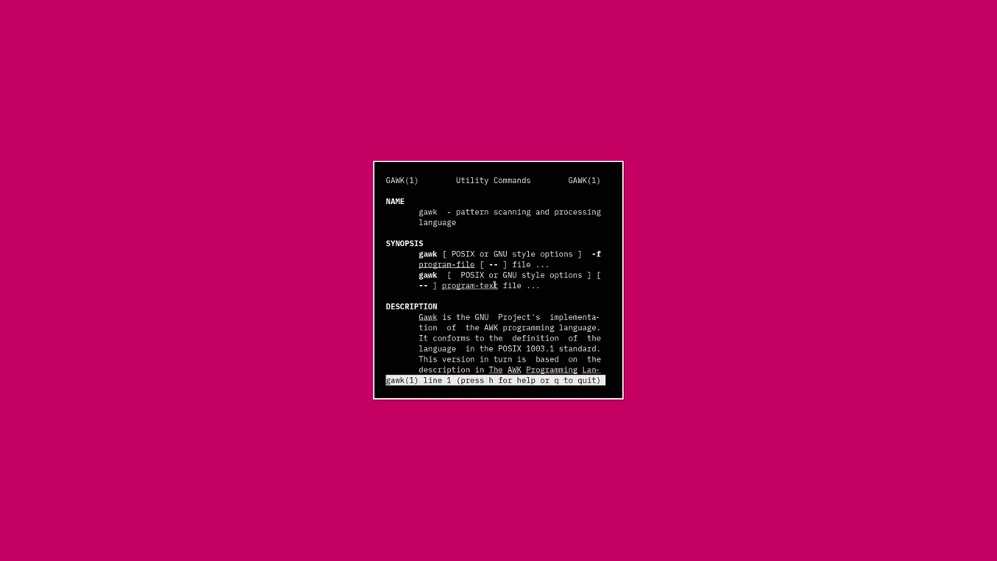
key("q")
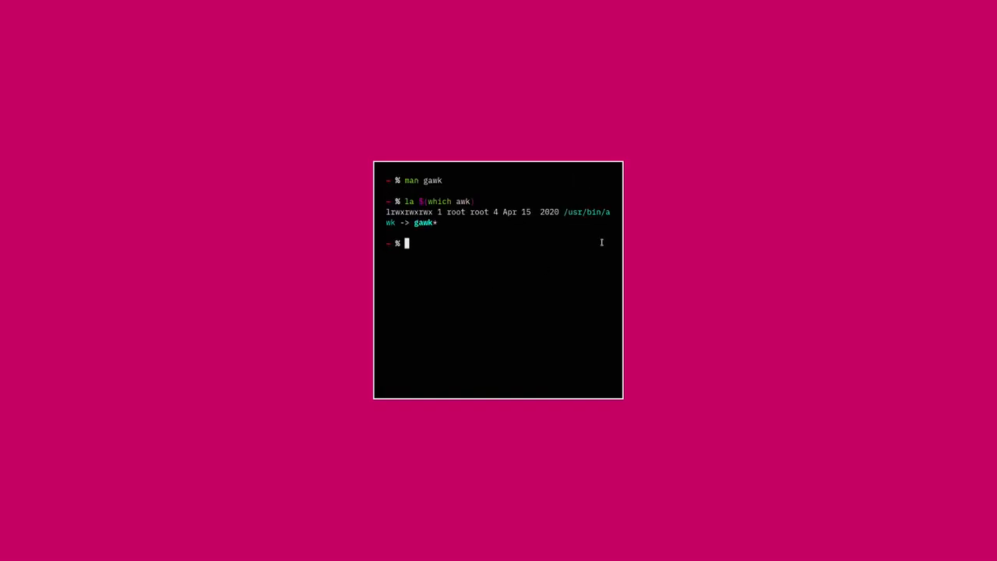
mouse_move(478, 250)
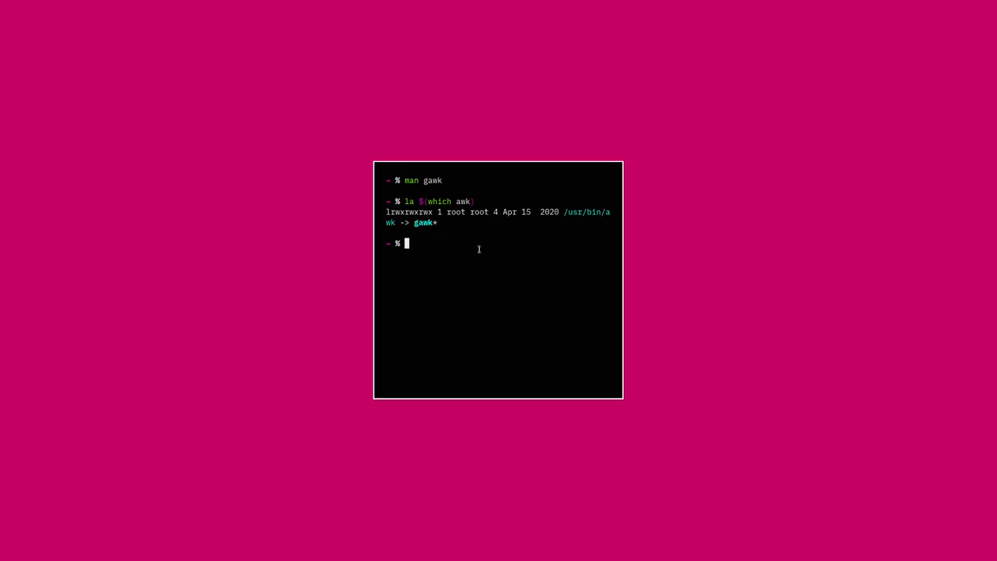
mouse_move(496, 242)
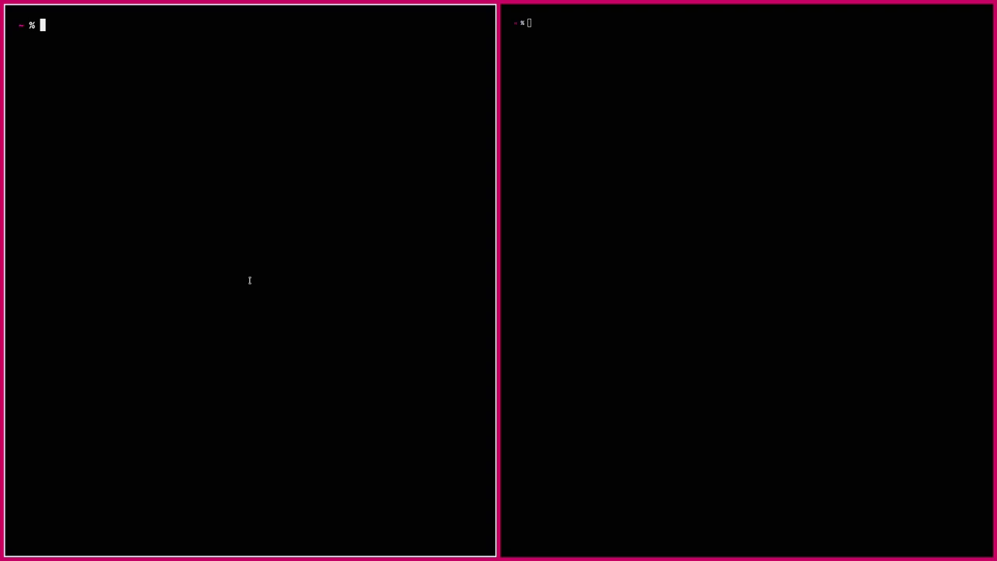
mouse_move(191, 270)
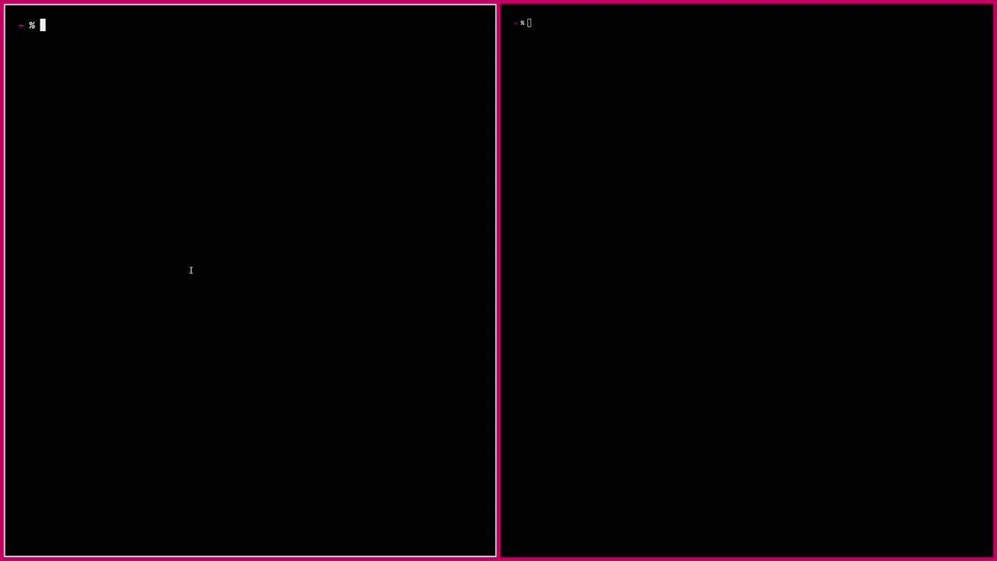
mouse_move(189, 250)
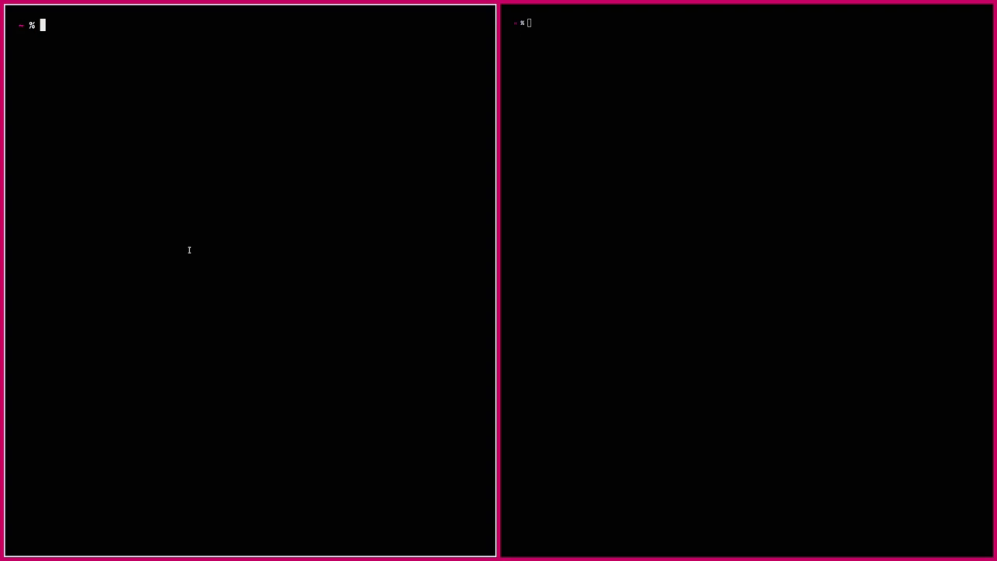
- Run df to list mounted filesystems with size, used, available and use percentage
type("df")
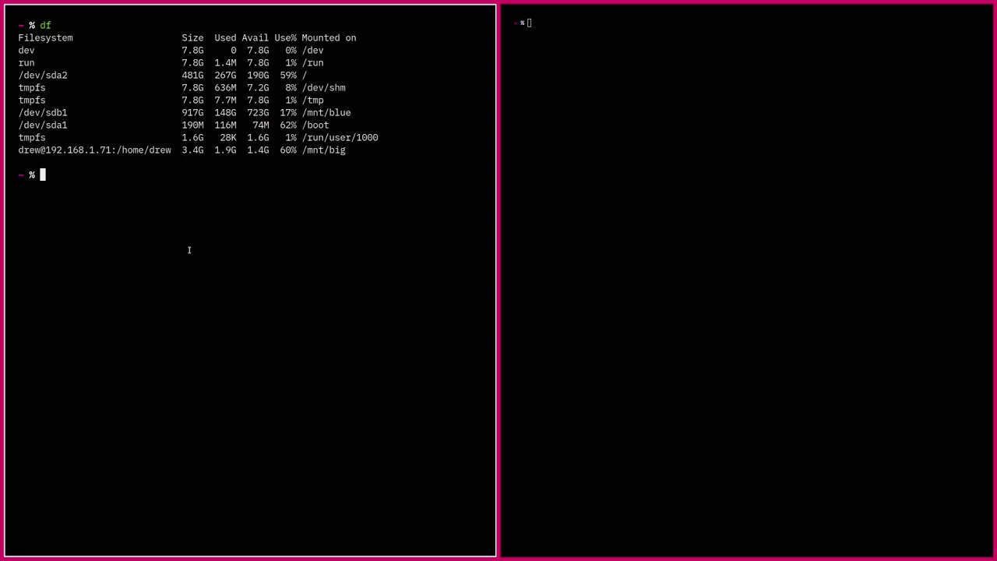
mouse_move(174, 137)
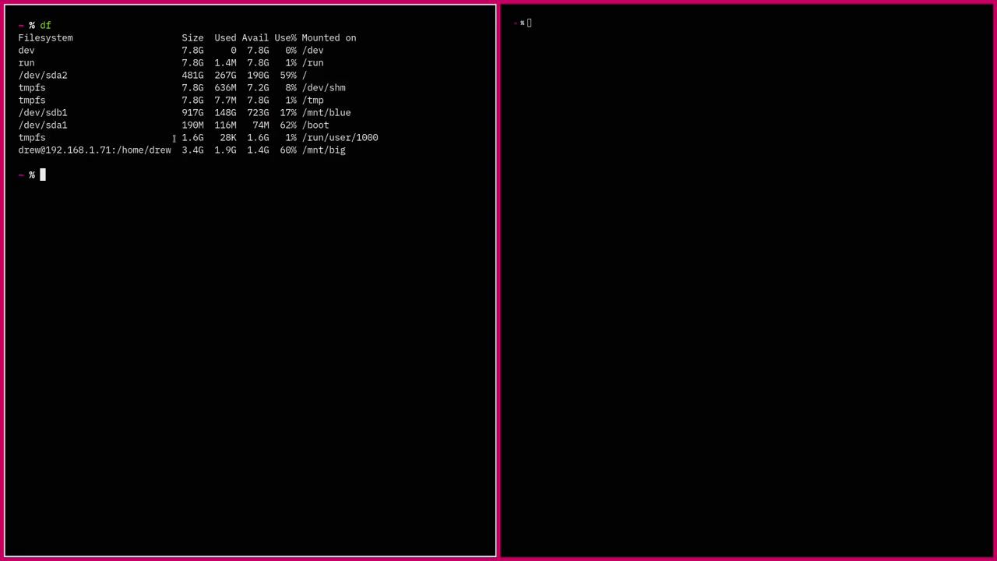
mouse_move(146, 72)
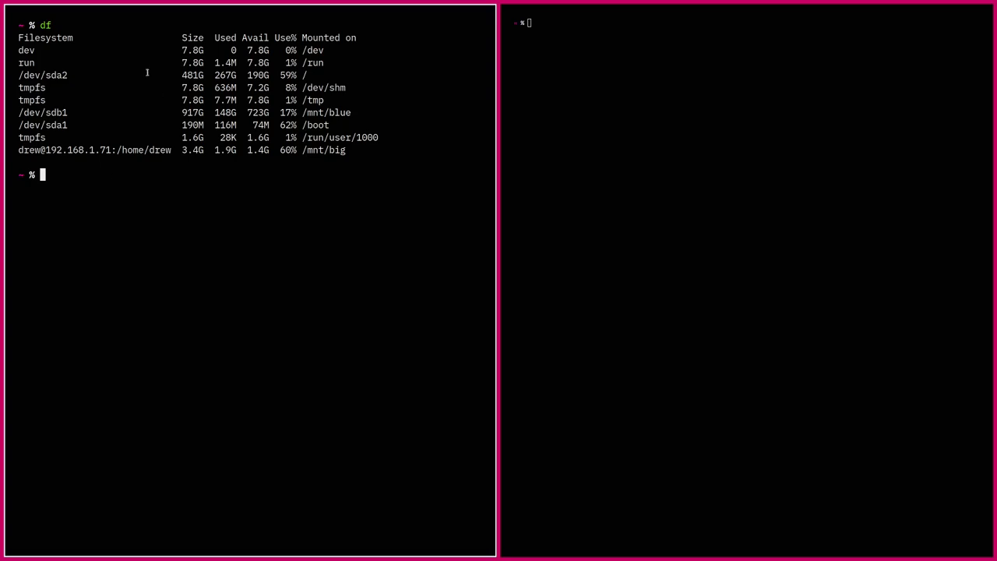
mouse_move(306, 161)
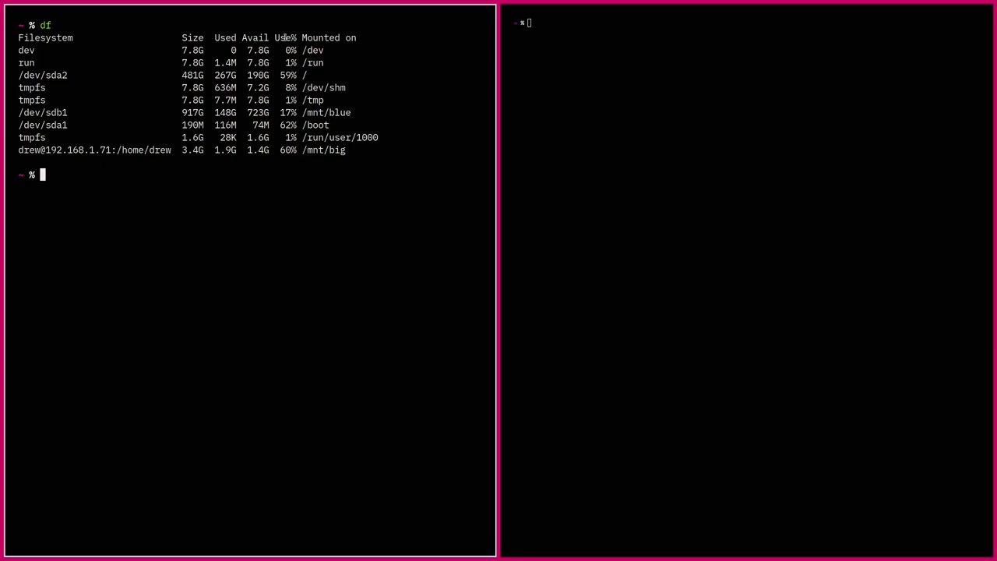
mouse_move(131, 121)
type("df -t ext4")
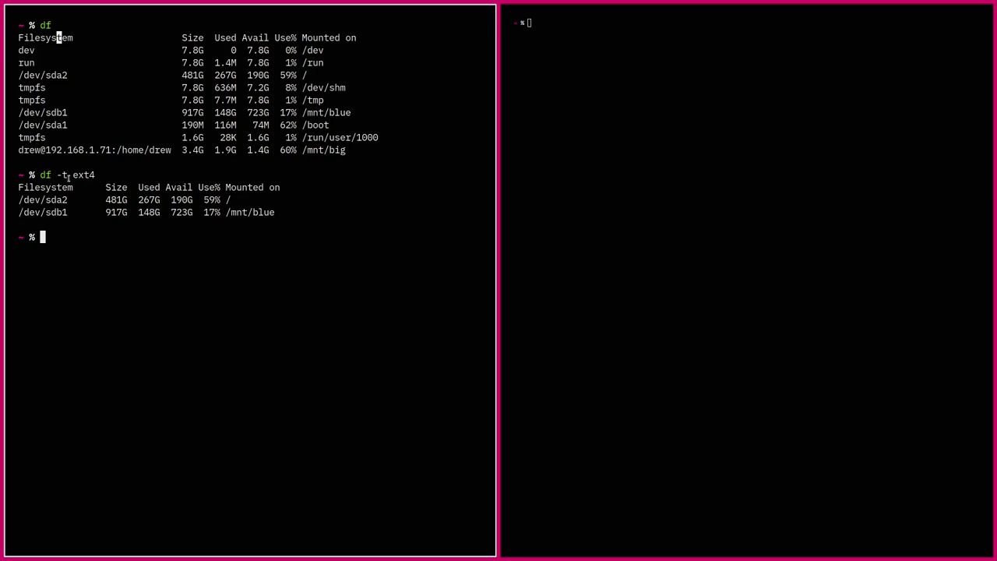
mouse_move(95, 191)
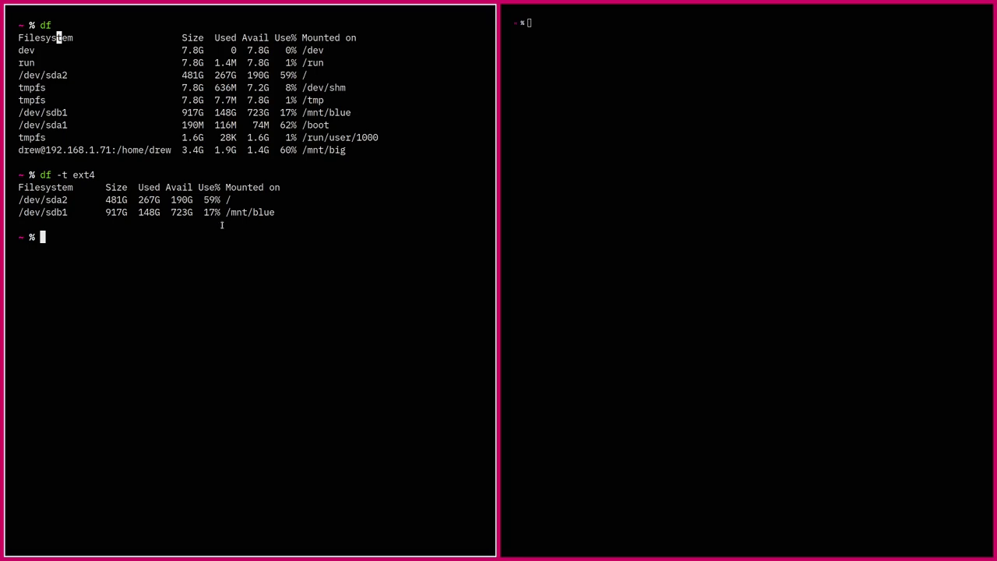
- Run df -t ext4 | awk '{print $1 $5}' to print device names with use percentages
type("| awk '/\\// {print $1\" : \"$2 - $3}'")
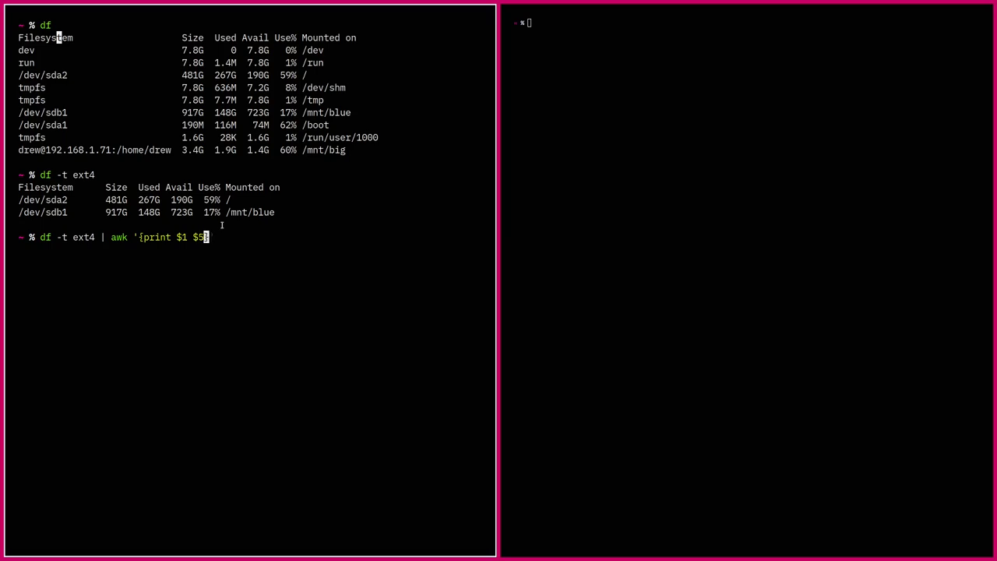
type("}'")
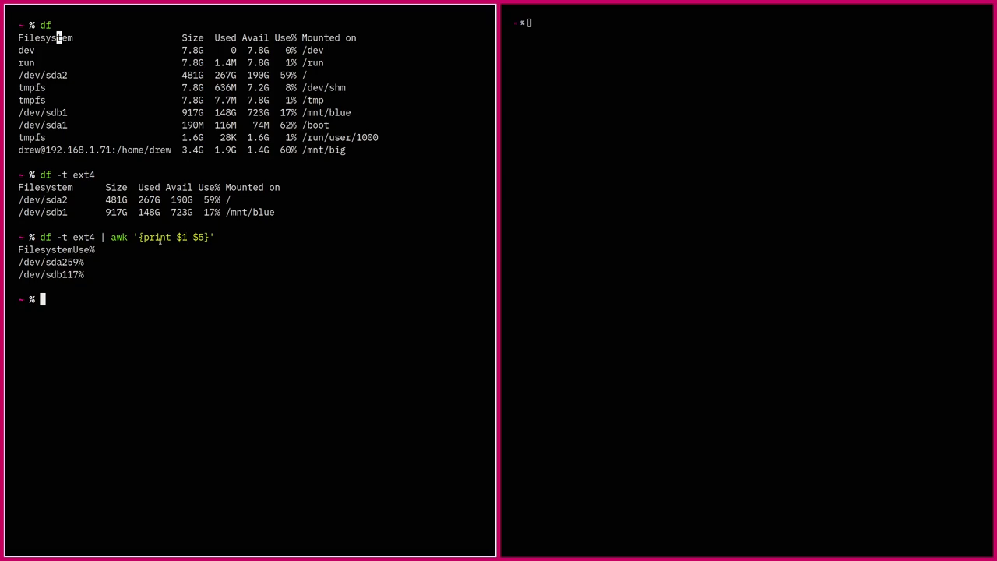
type("$")
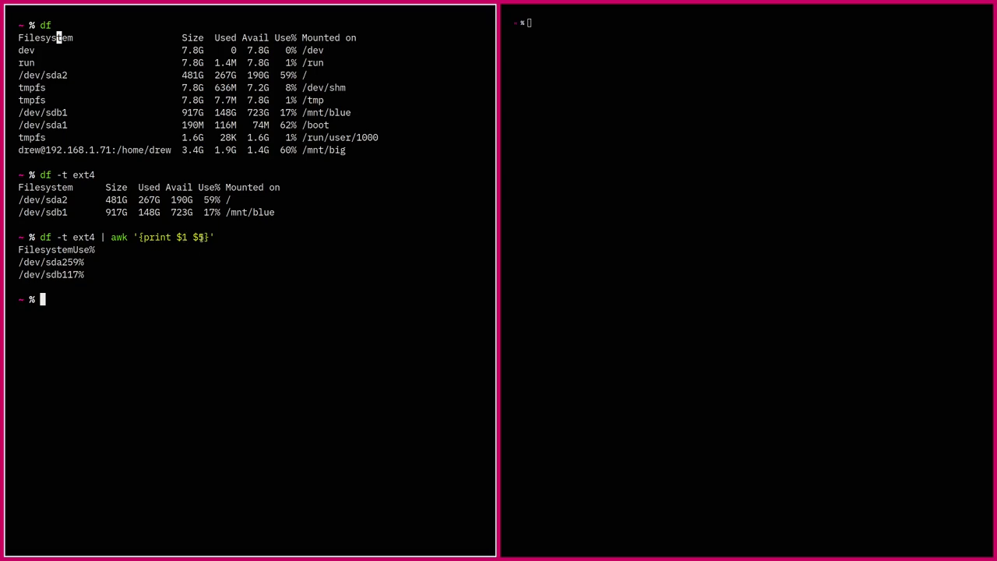
type("df -t ext4 | awk '{print $1 $5}'")
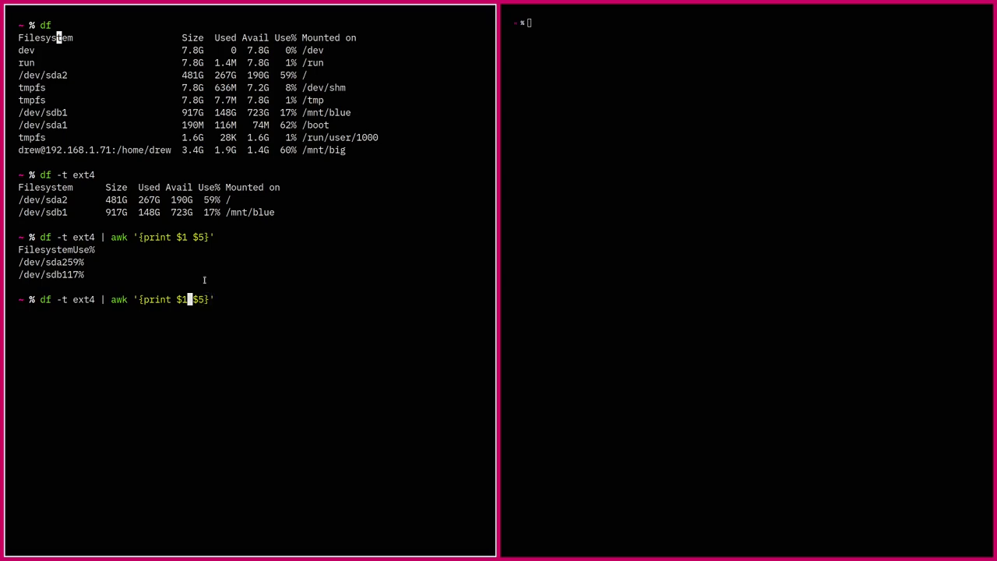
- Insert a quoted "\t\t" between $1 and $5 in the awk print statement
type("\"")
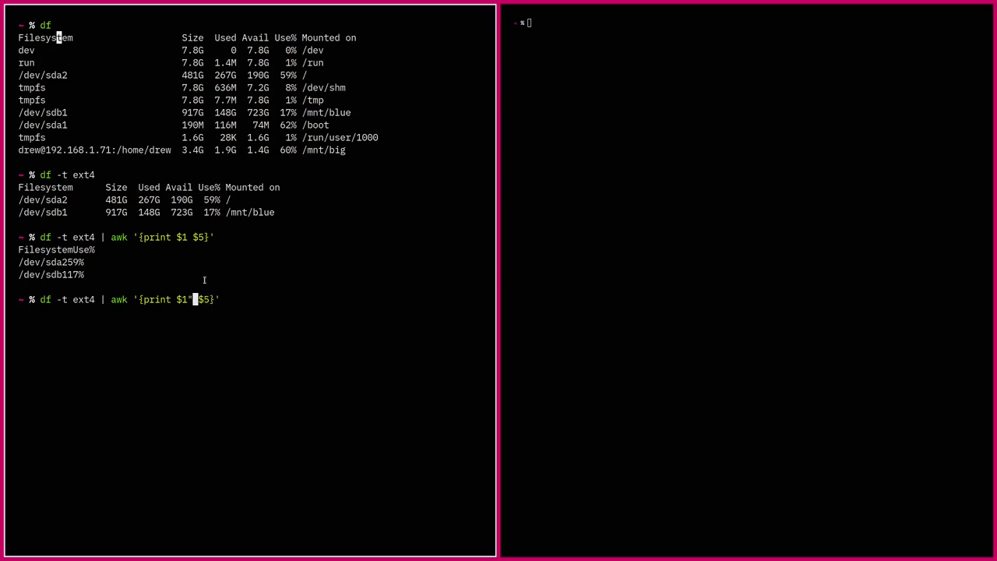
type("\\t\\t")
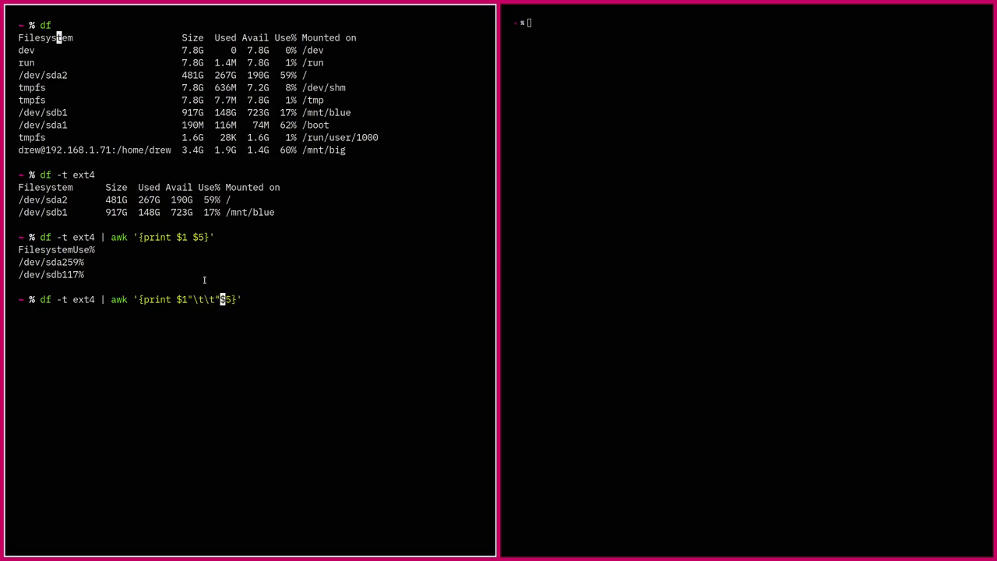
mouse_move(196, 311)
type(" | sed '1d")
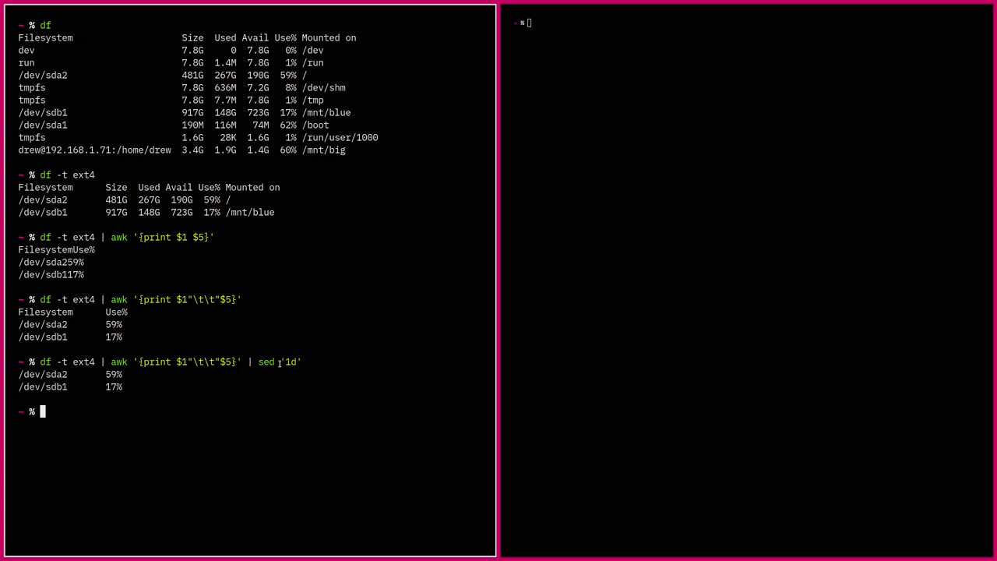
mouse_move(153, 386)
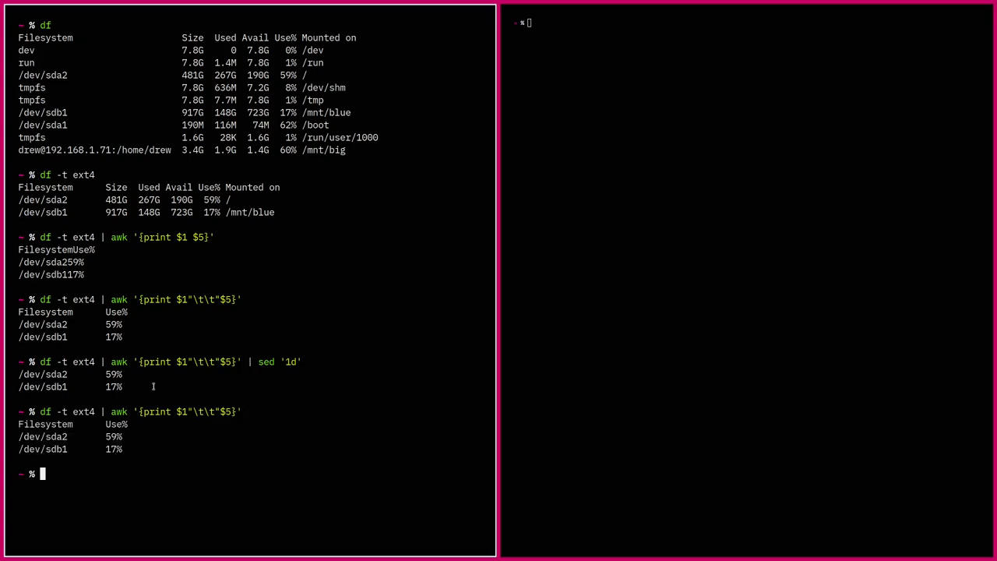
- Rerun df -t ext4 | awk '{print $1"\t\t"$5}' without the sed header removal
type("df -t ext4 | awk '{print $1\"\\t\\t\"$5}'")
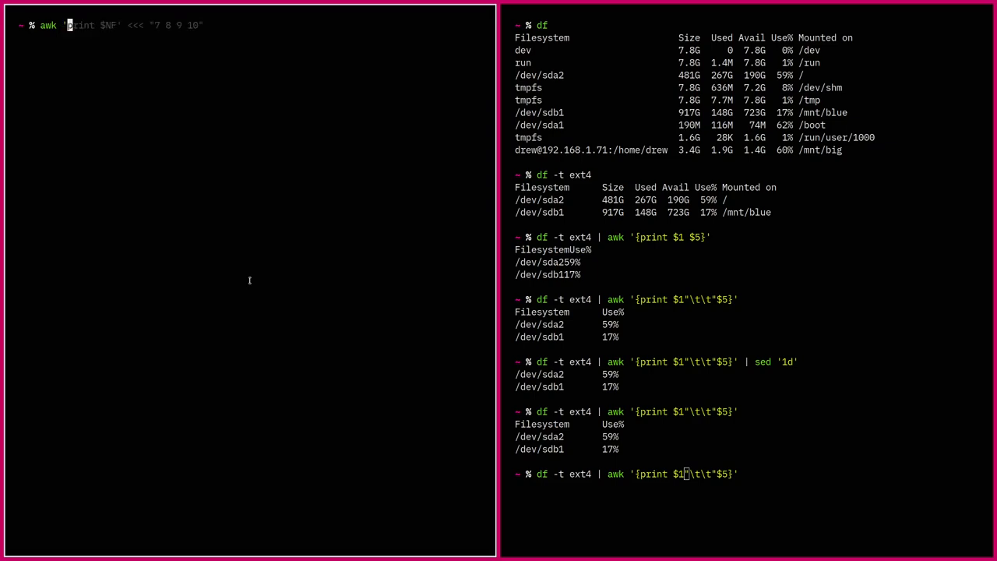
- Write the reference template awk 'filter {action}' in the side pane, unexecuted
type("filter {")
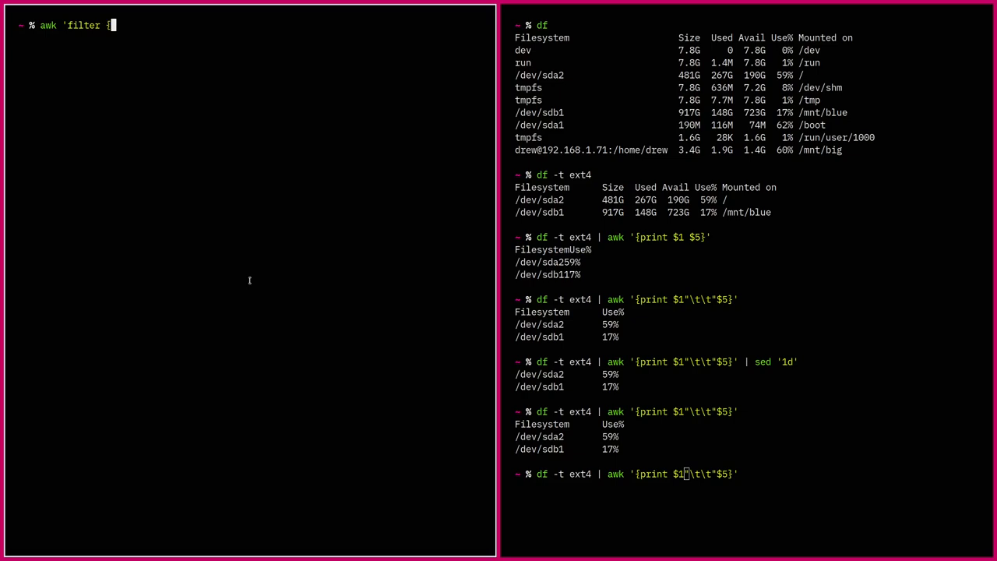
type("actio")
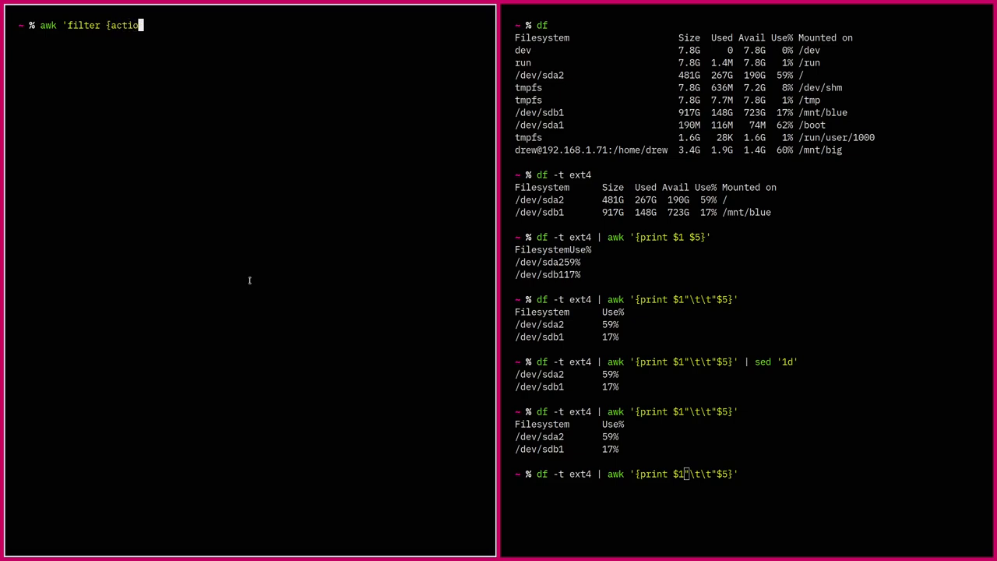
type("n")
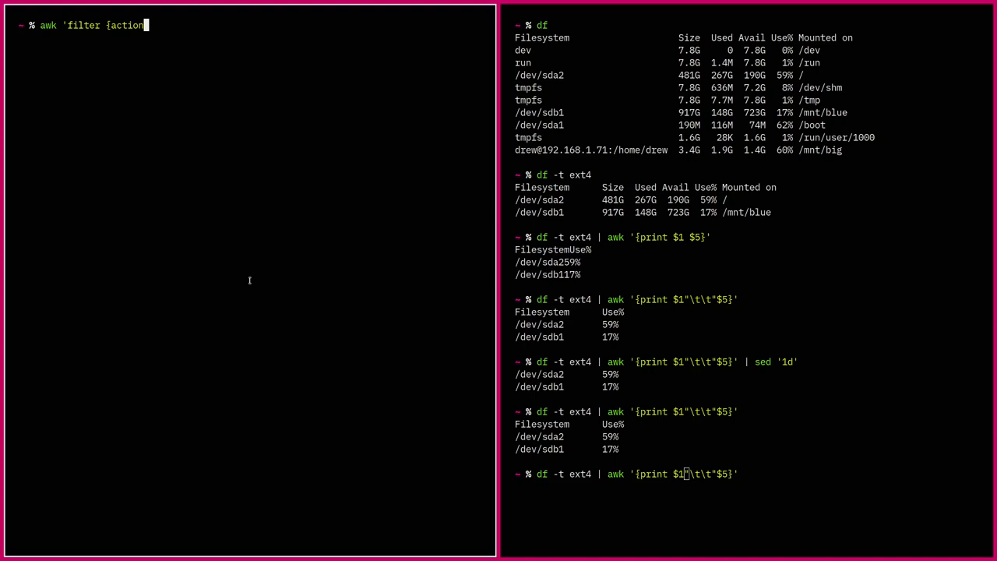
type("}'")
left_click(626, 474)
type("/")
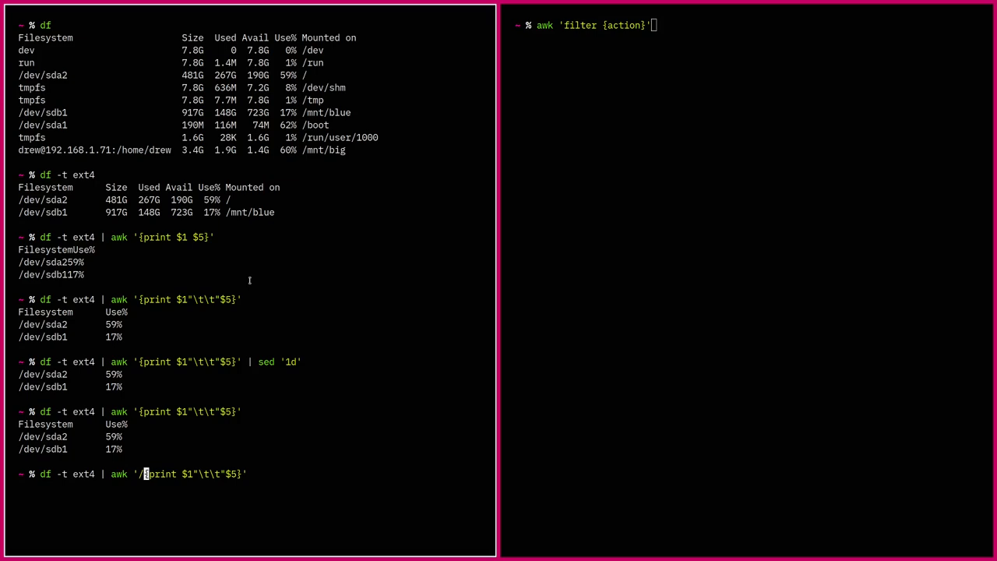
- Insert the slash-matching regex /\// before the print block of the df awk command
type("\\")
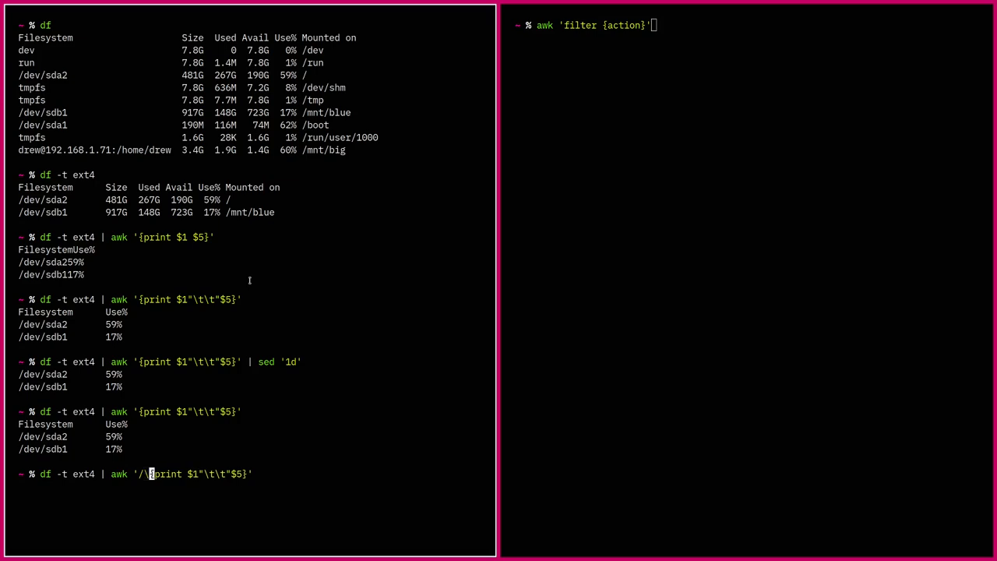
type("/")
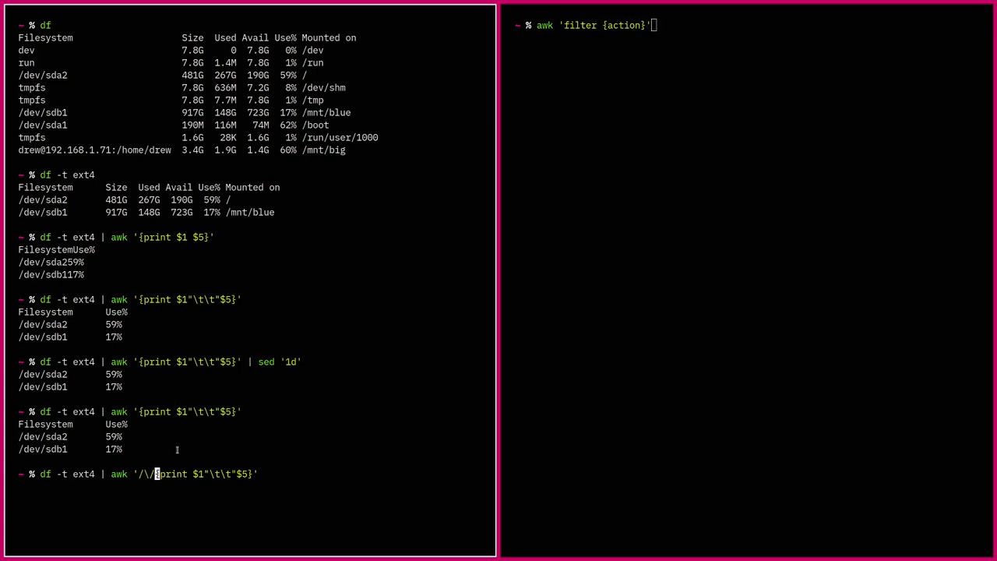
type("^")
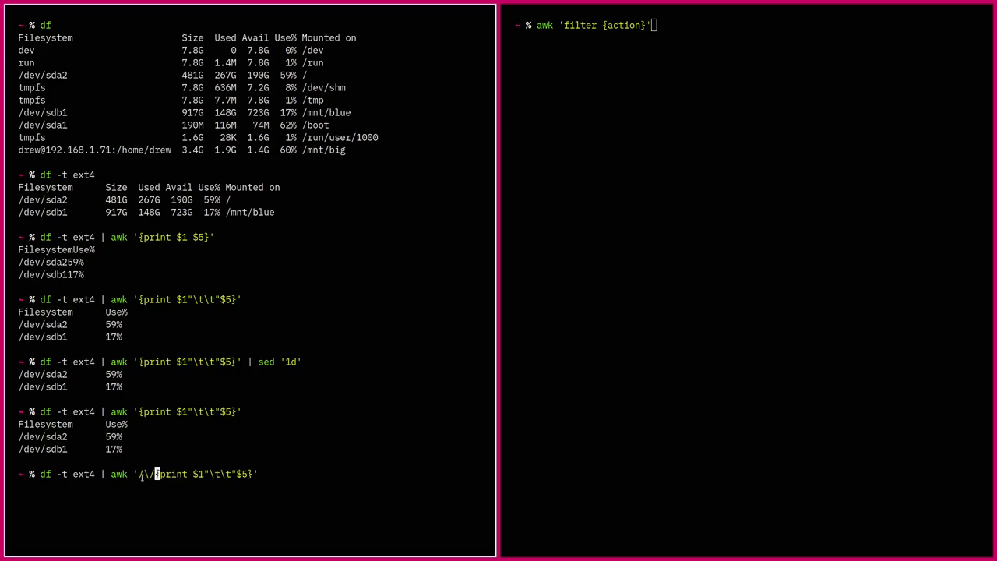
type("/")
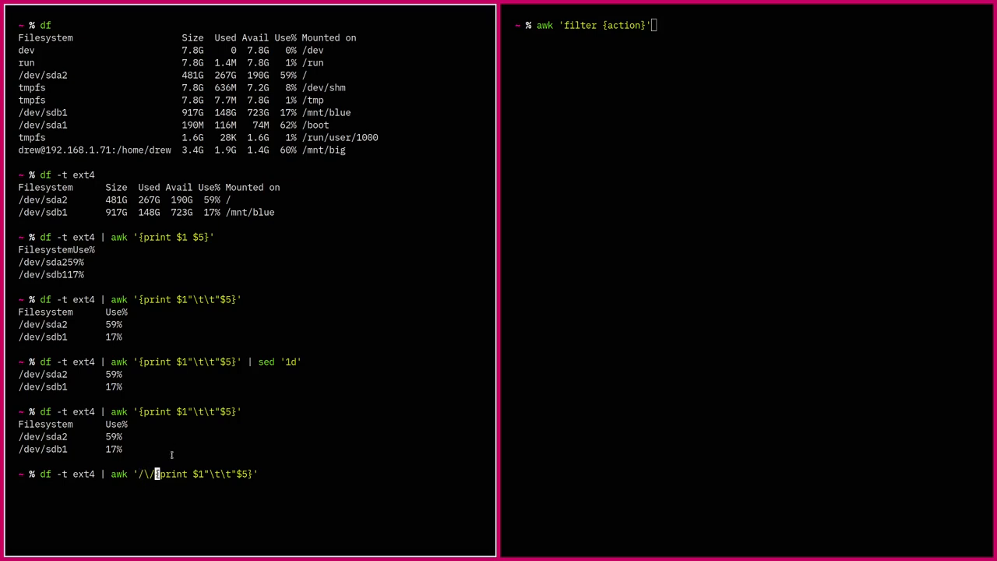
type("/")
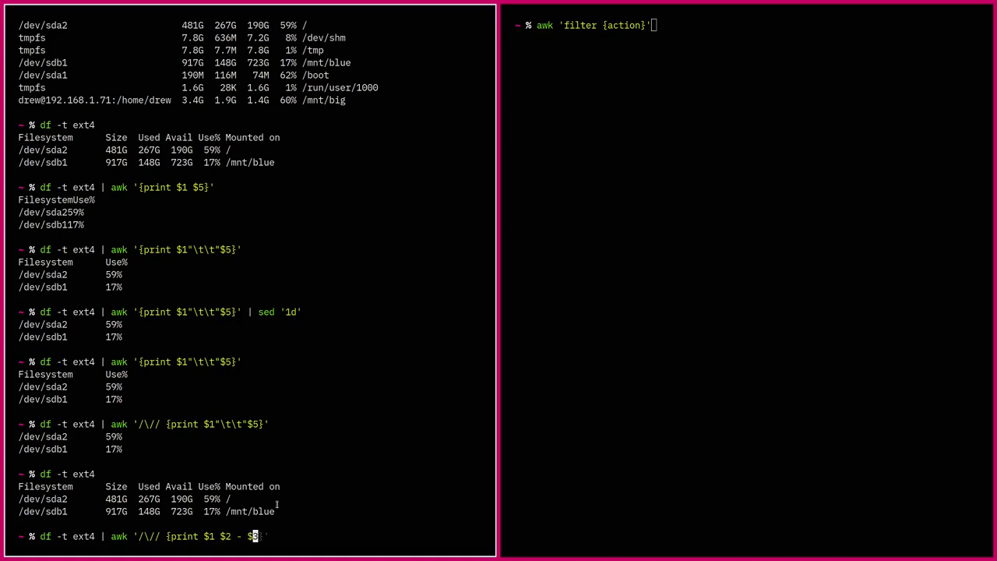
- Complete the awk print as $2 - $3, giving /dev/sda2 : 214 and /dev/sdb1 : 769
type("3")
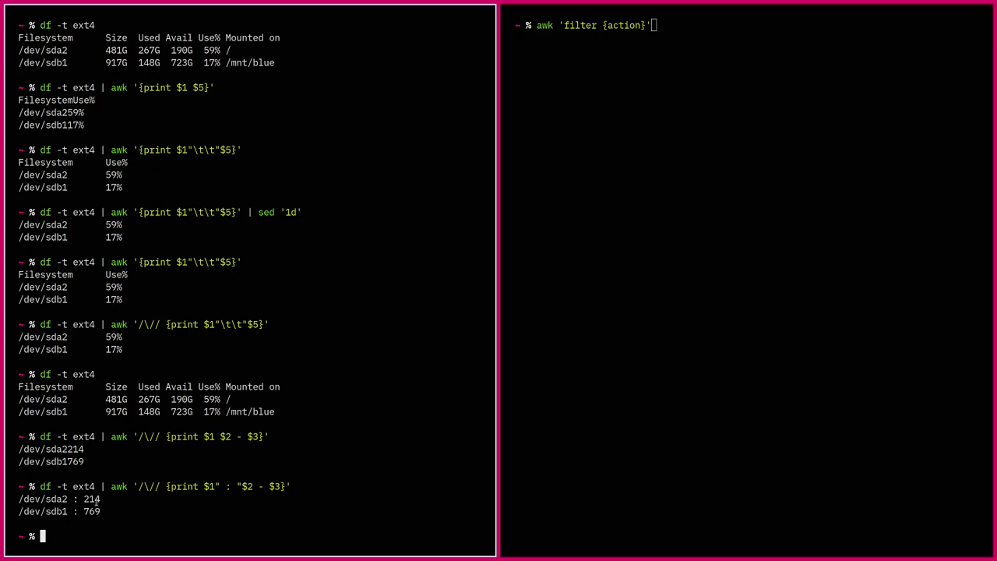
mouse_move(116, 398)
type("df -t ext4 | awk '/\\// {print '")
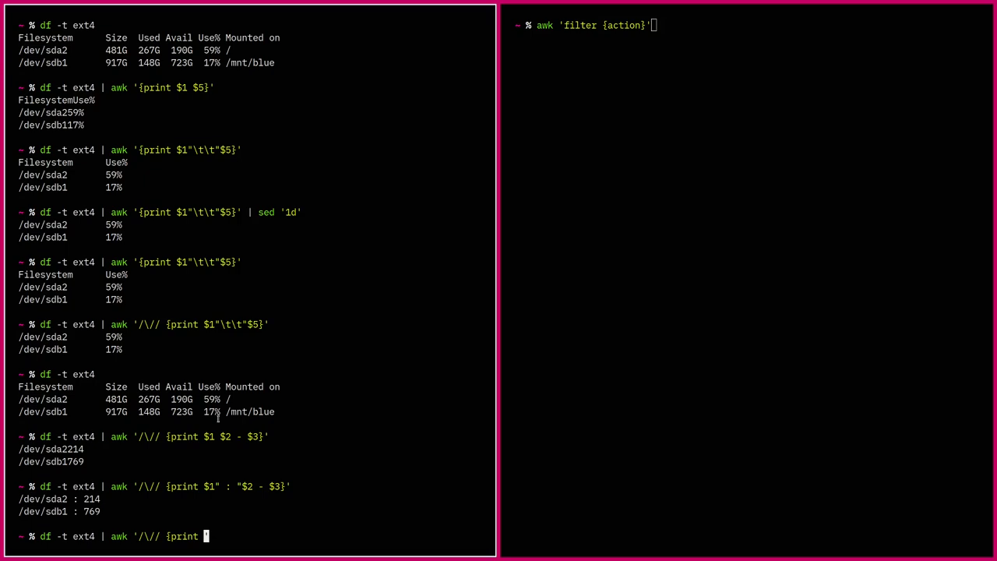
- Delete the print action and run awk '/\//' to print both full ext4 rows
key("BackSpace")
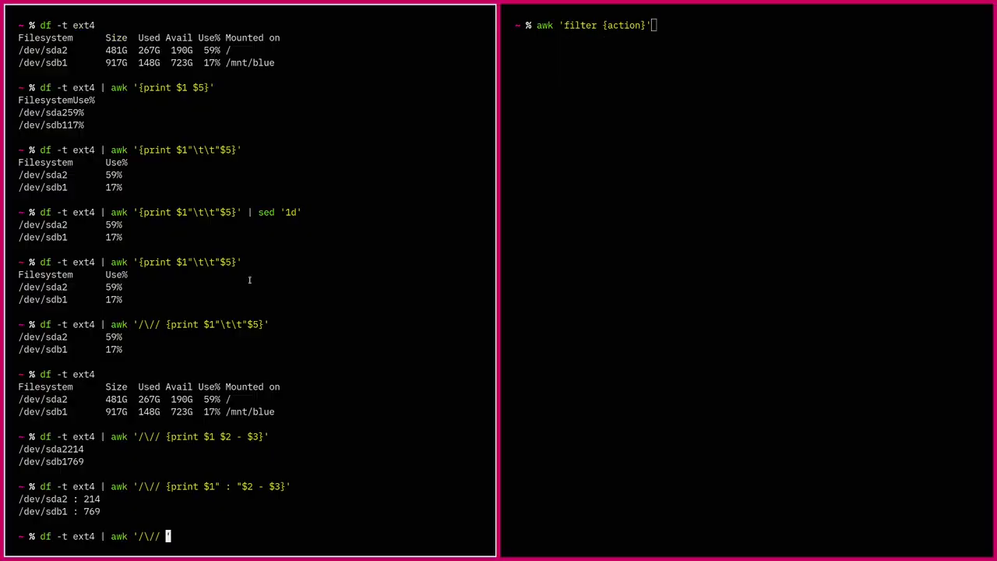
mouse_move(224, 377)
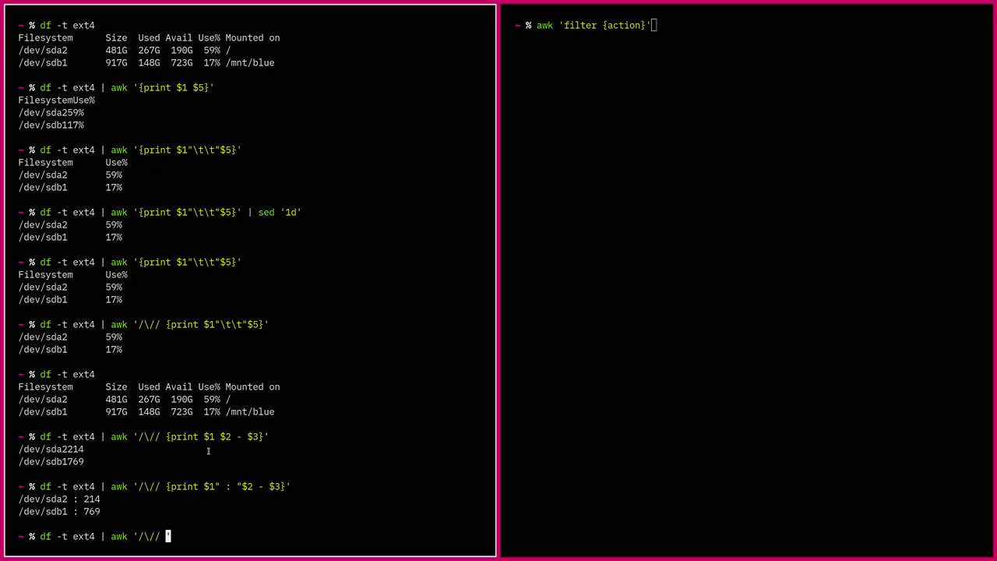
key("Return")
type("df -t ext4 | awk '/\\// ")
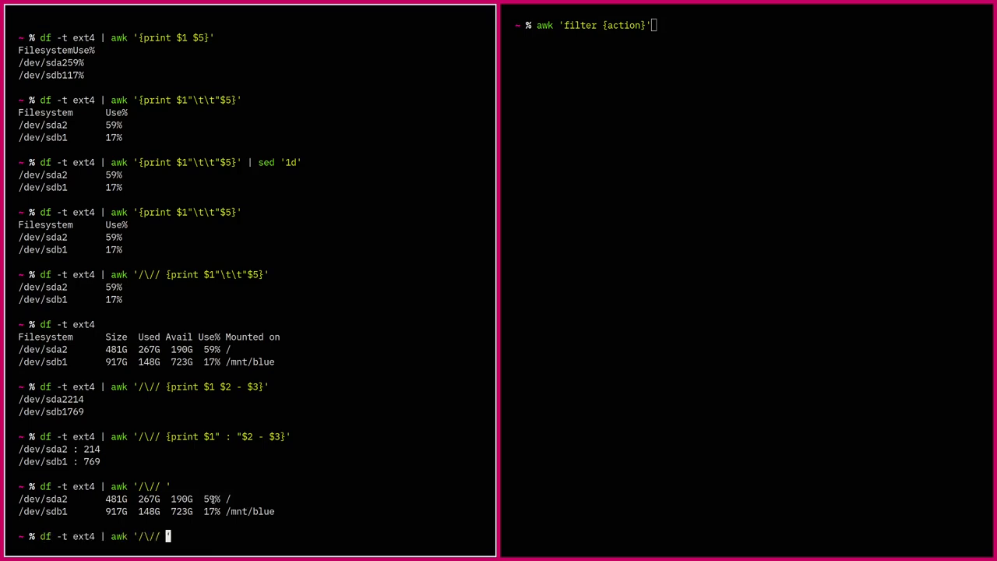
- Add && $5>50 to the slash filter so only the /dev/sda2 row at 59% prints
type("&&")
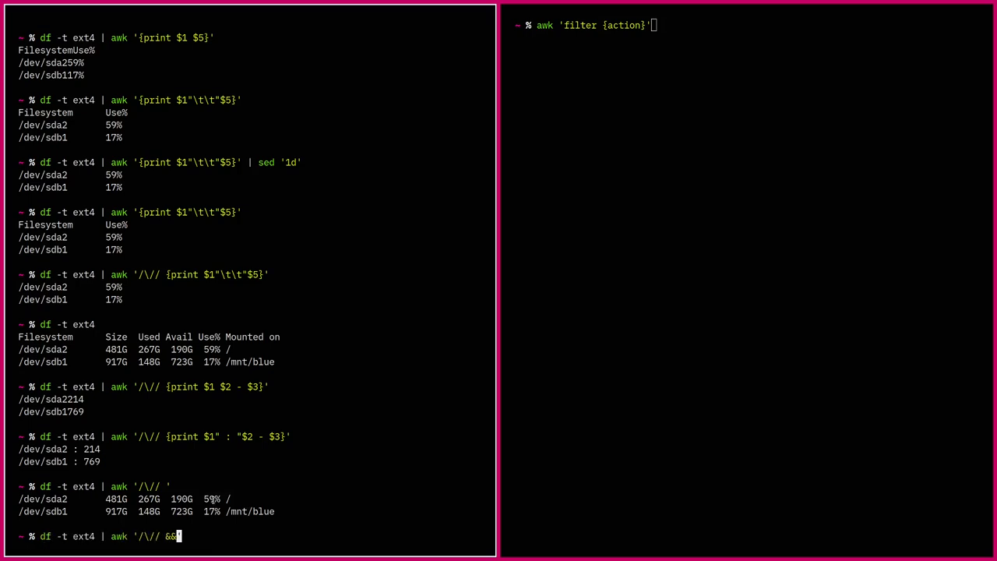
key("BackSpace")
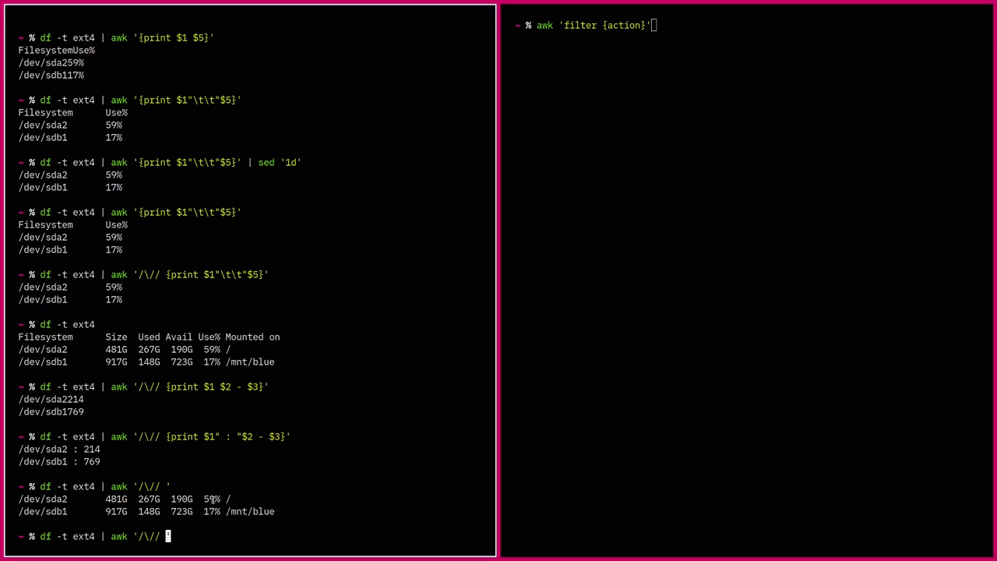
type("||")
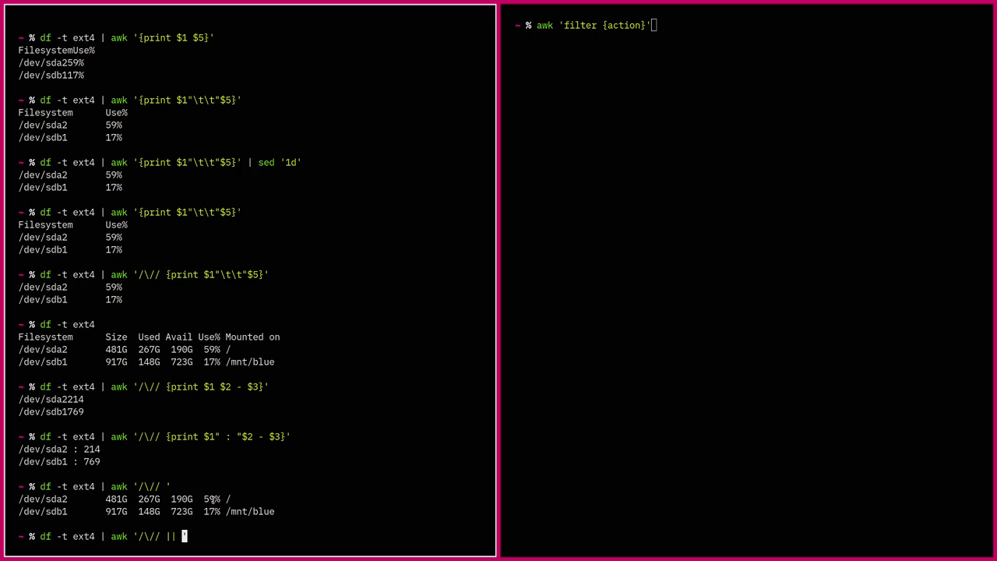
type("&&")
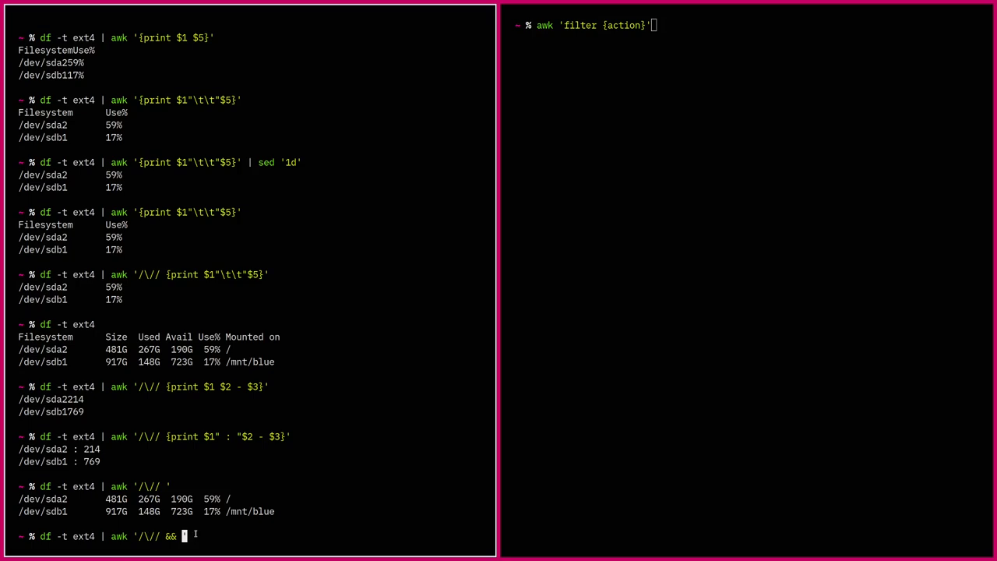
type("$")
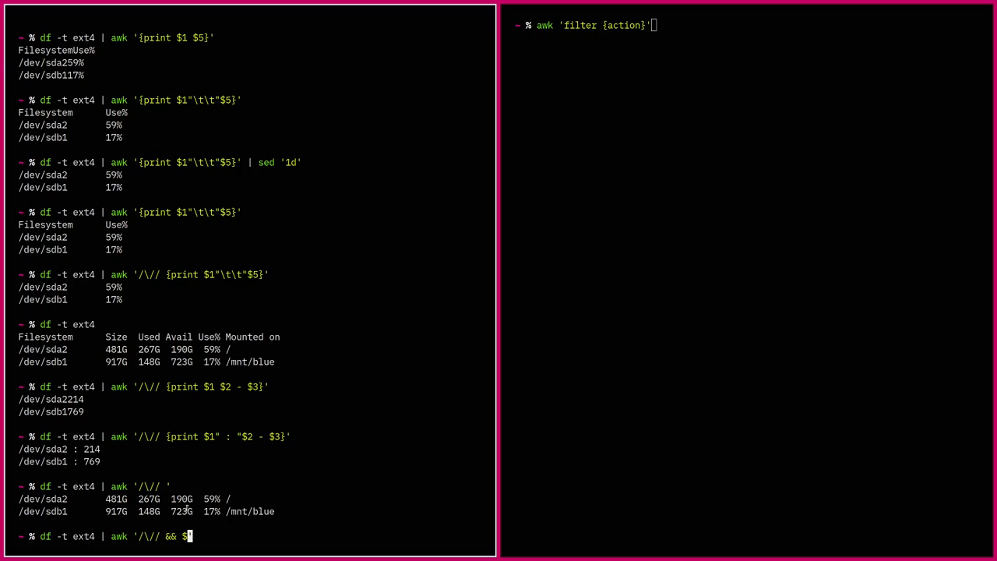
type("5")
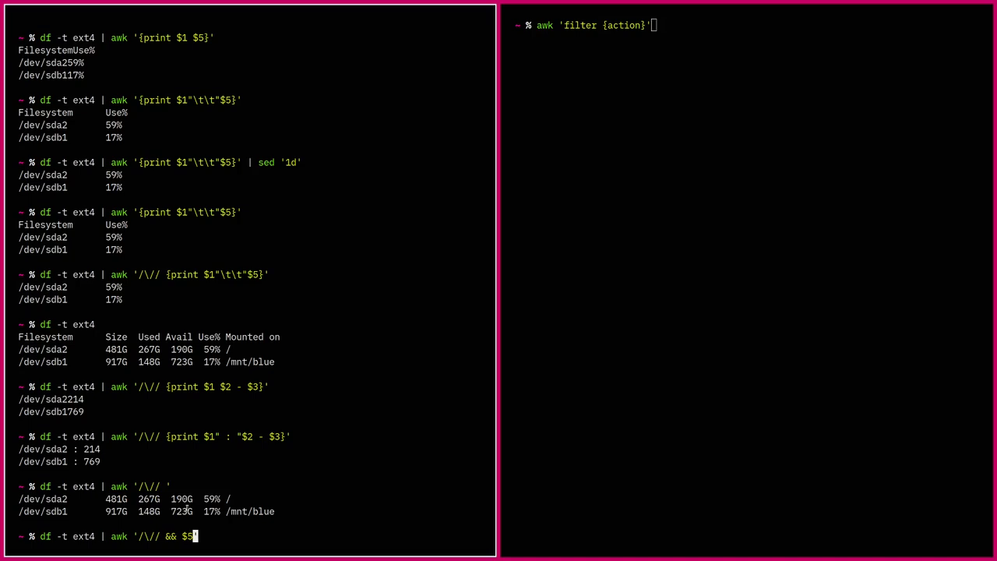
type("50'")
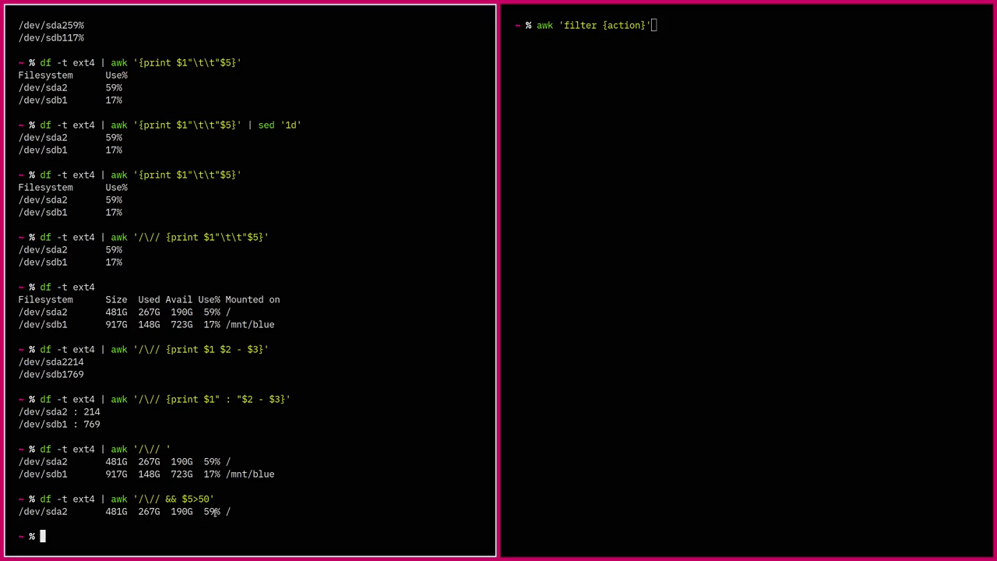
mouse_move(236, 505)
type("df -t ext4 | awk '/\\// && $5>50 { print $")
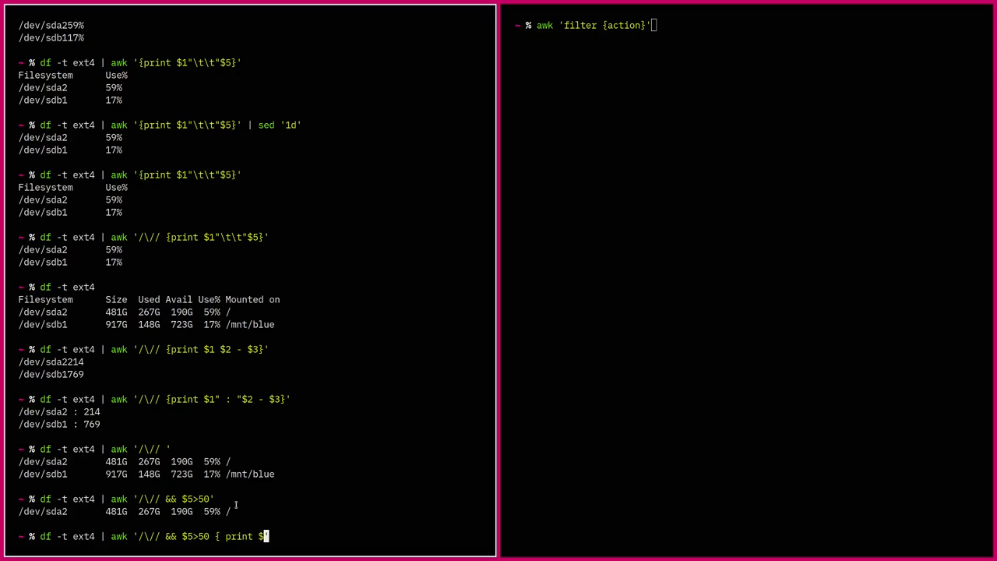
- Add a tab-separated print of $1 and $5 to the $5>50 awk filter, showing /dev/sda2 59%
type("1\"")
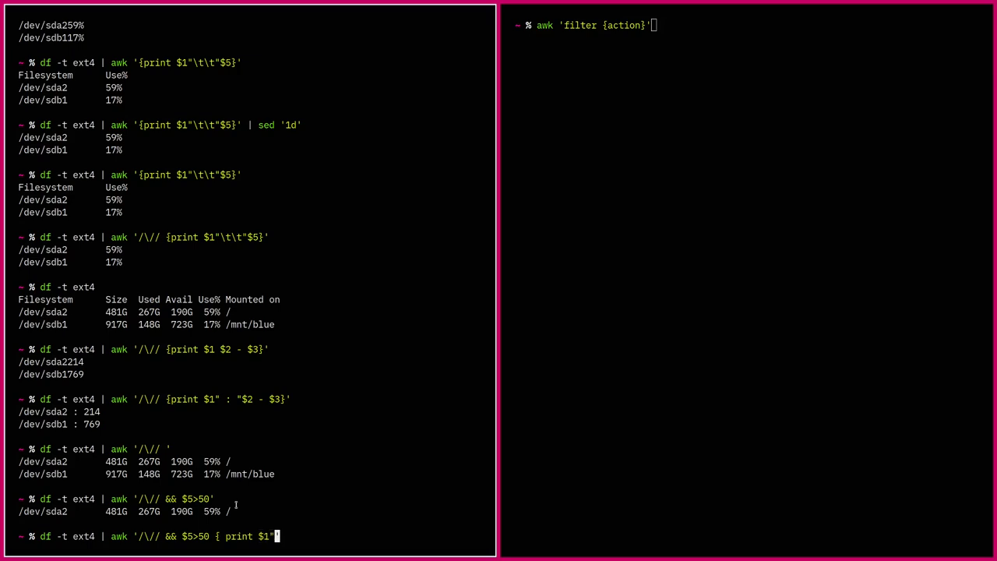
type("\\t\\t")
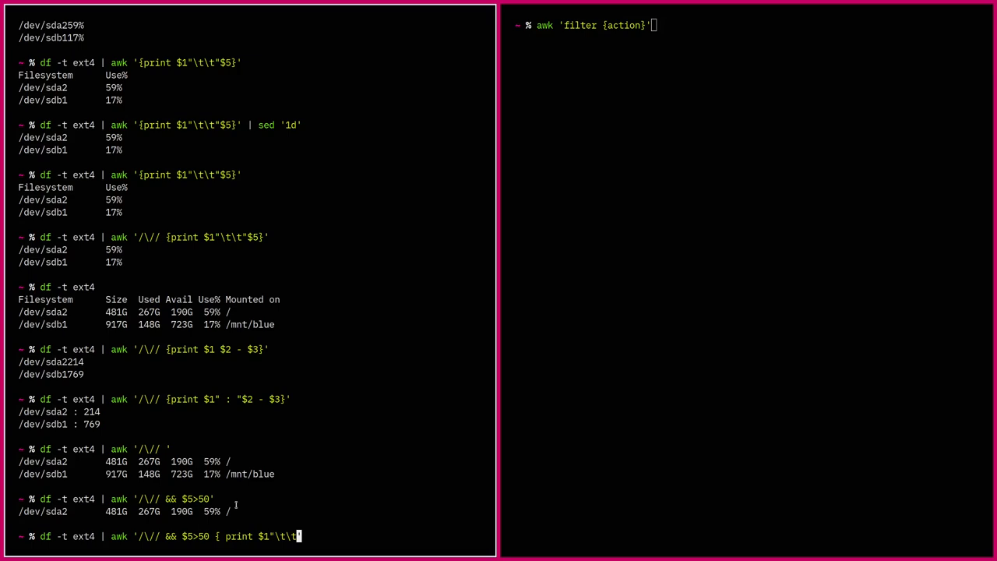
key("BackSpace")
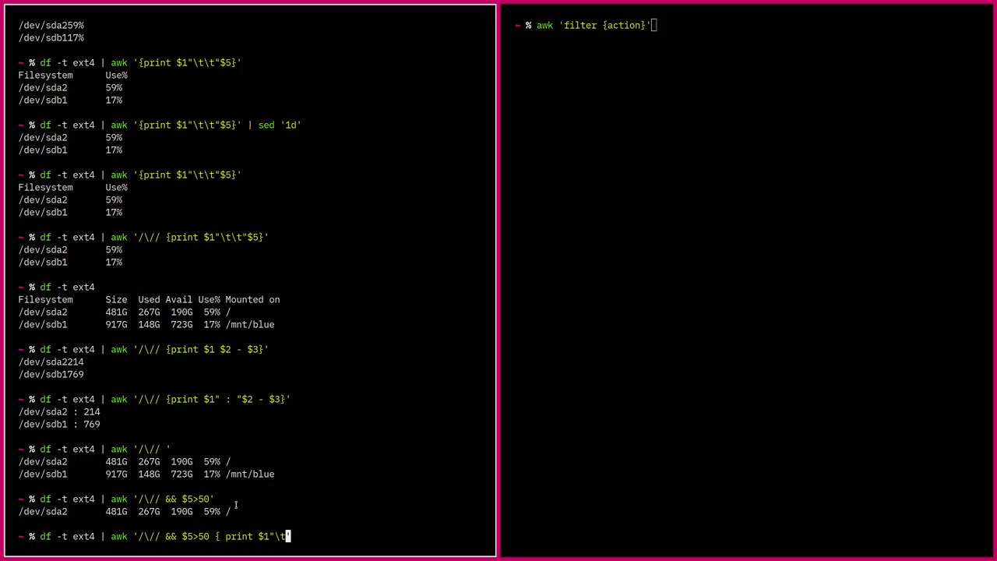
type("$")
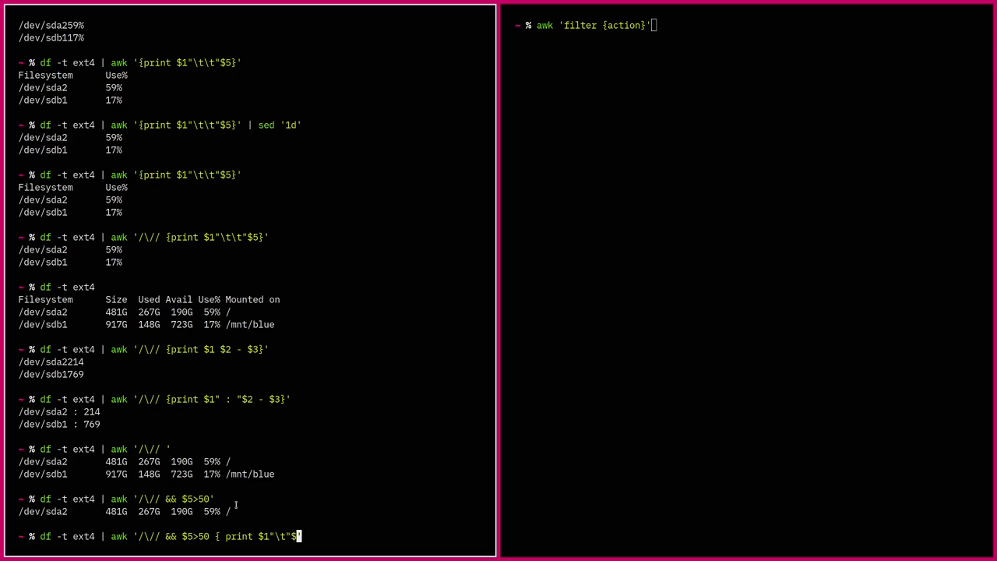
type("5}'")
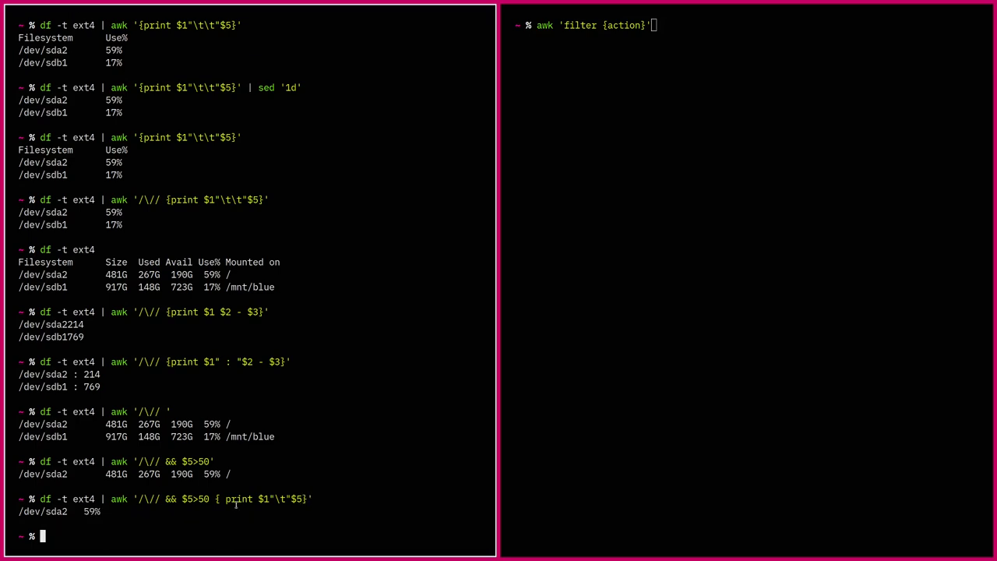
mouse_move(37, 510)
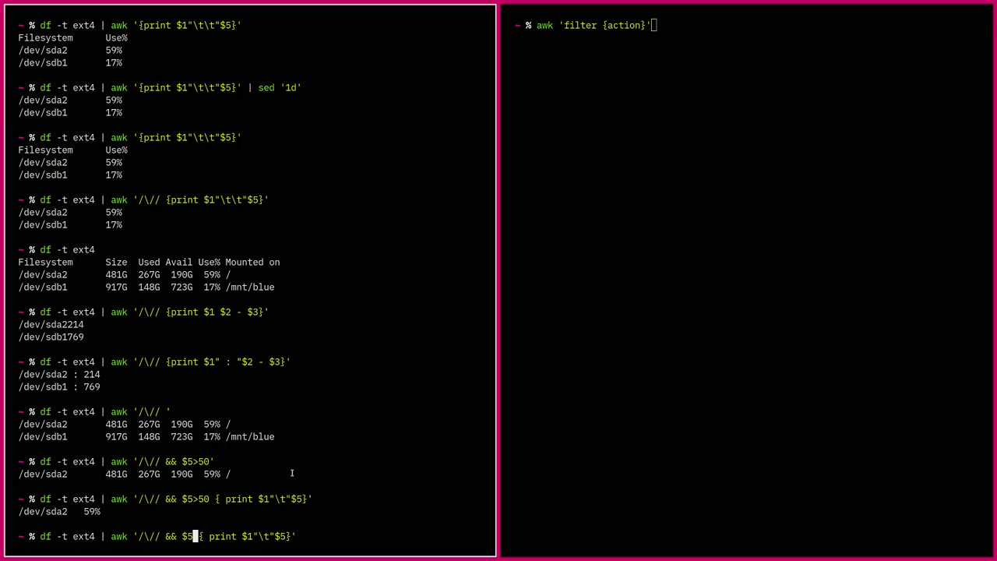
- Change the awk condition to $5<50 so only /dev/sdb1 at 17% is listed
type("<50")
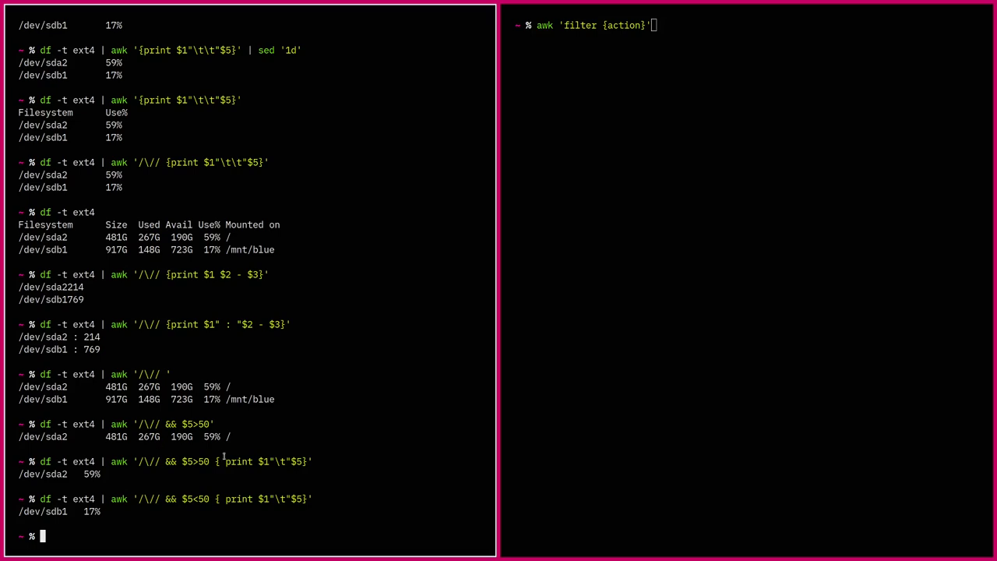
mouse_move(315, 401)
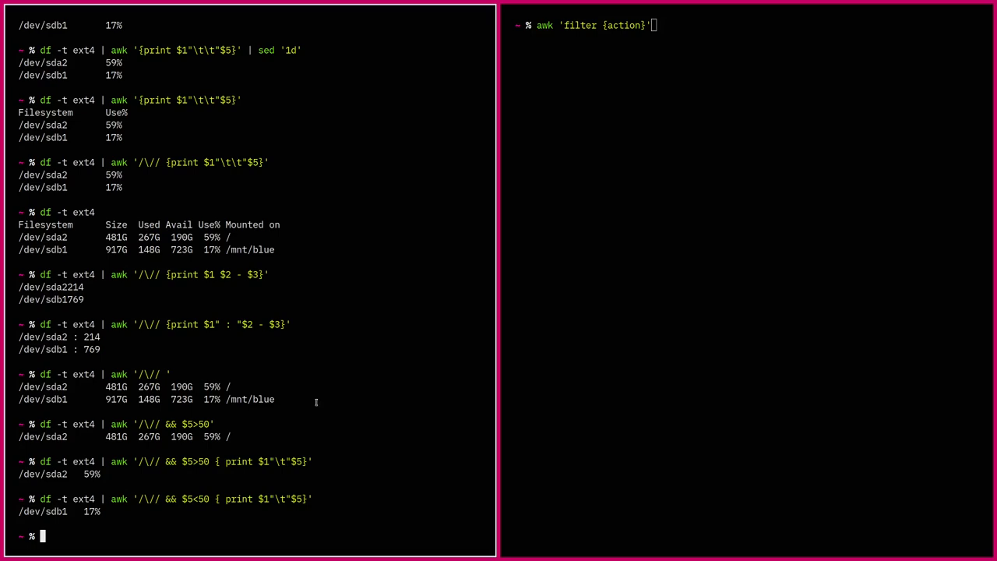
- Run xprop piped to awk '/WM_CLASS/ { print $3 $4 }' to show the window class
type("xprop | awk '/WM_CLASS/ { print $3 $4 }'")
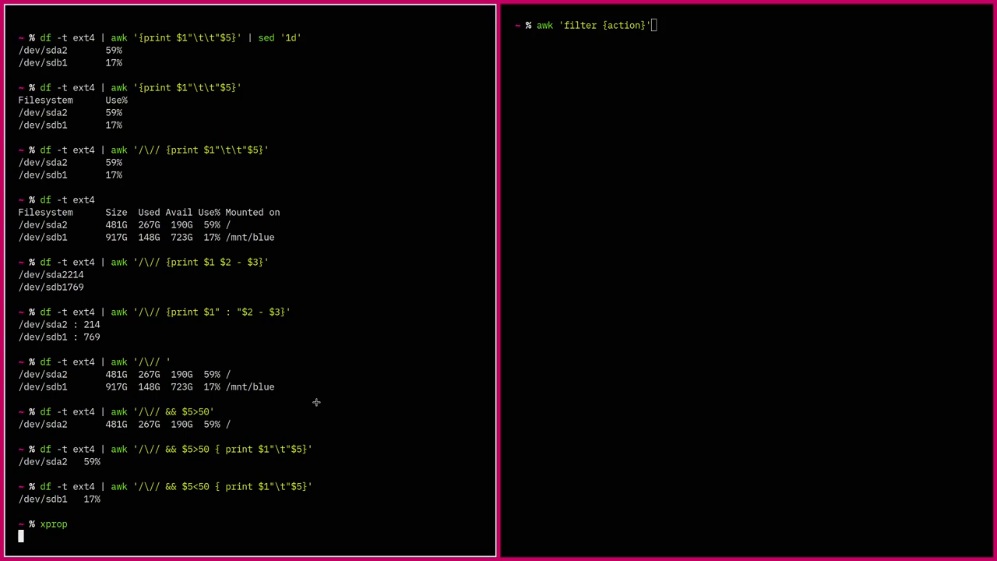
mouse_move(571, 237)
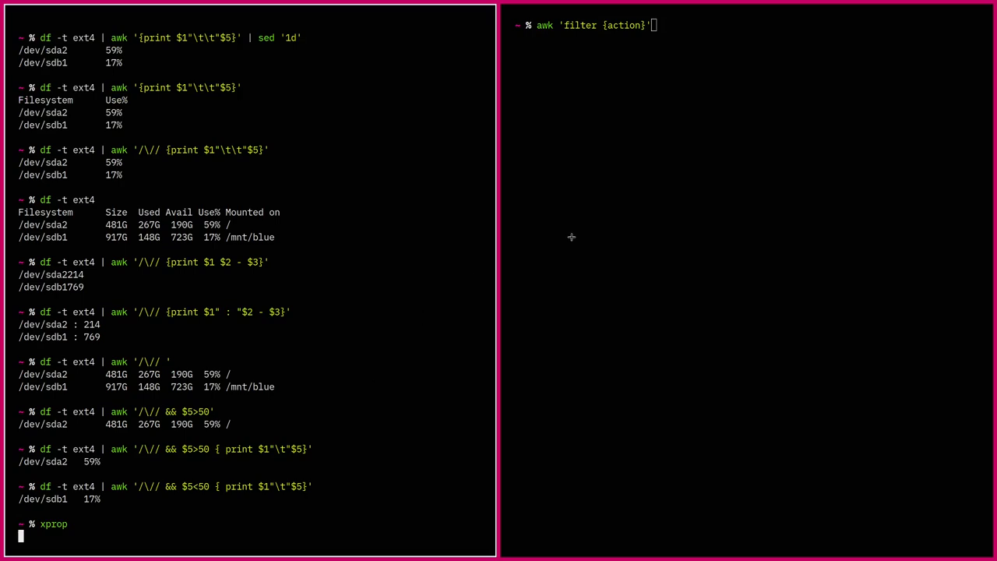
mouse_move(668, 174)
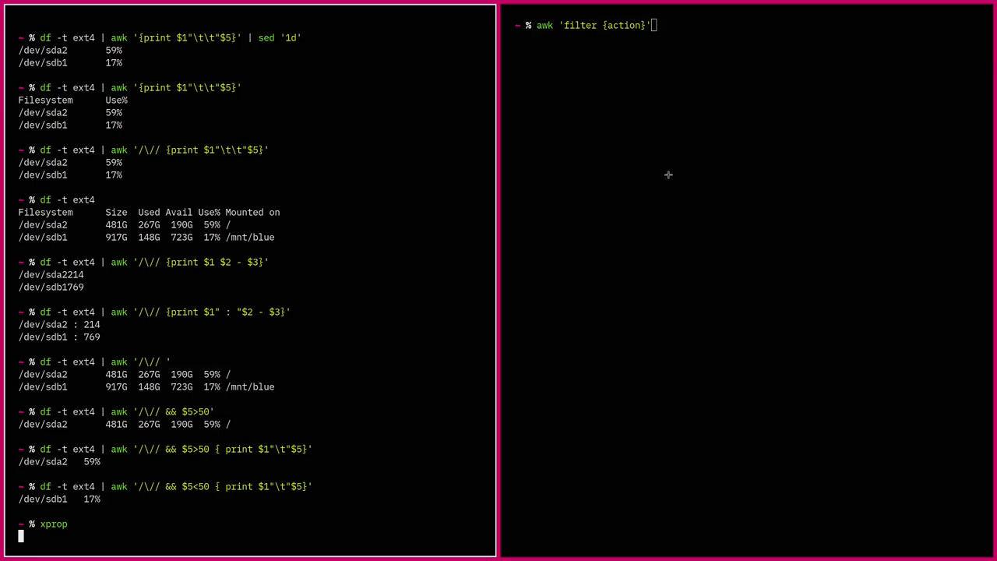
mouse_move(300, 414)
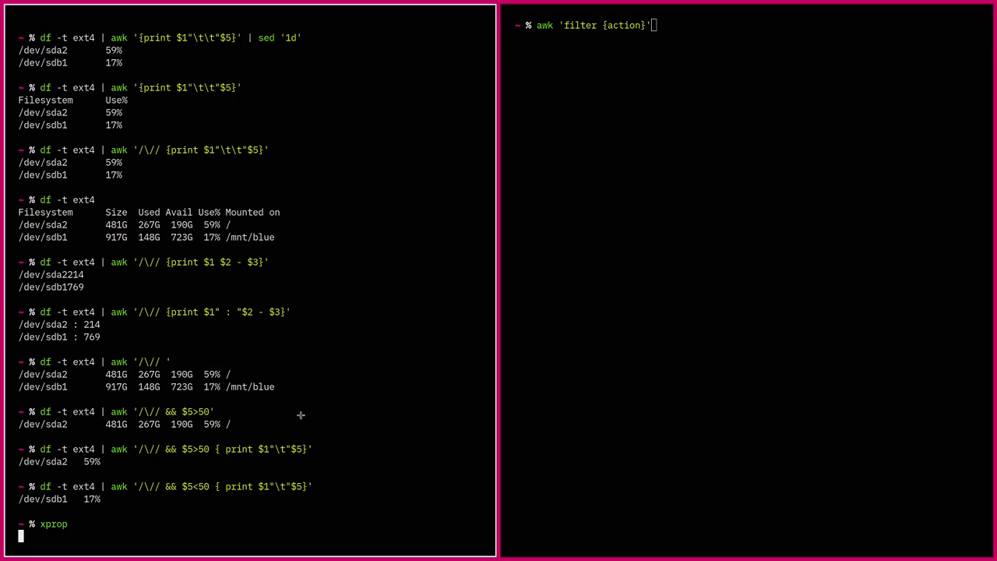
key("Return")
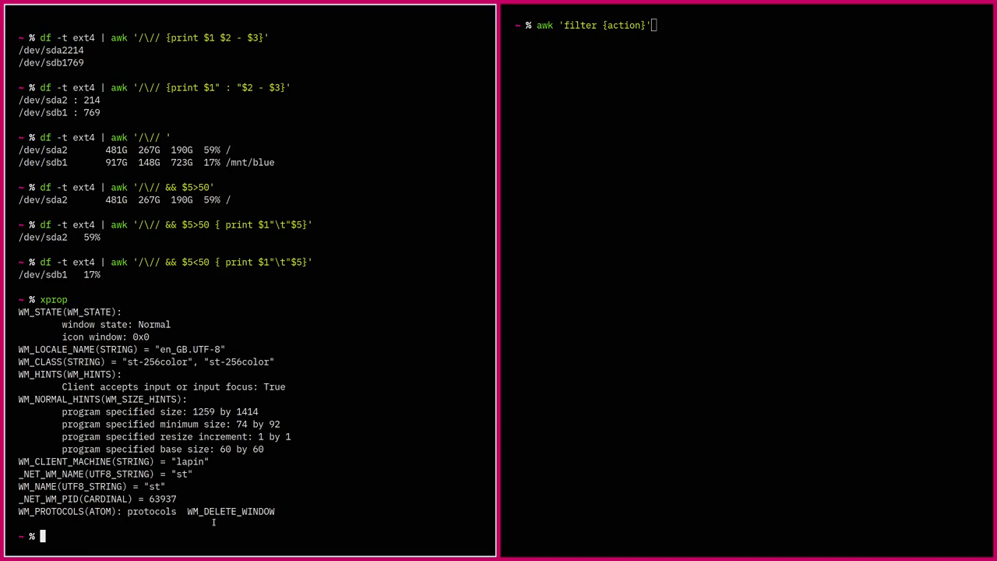
type("xprop | awk '/WM_CLASS/ { print $3 $4")
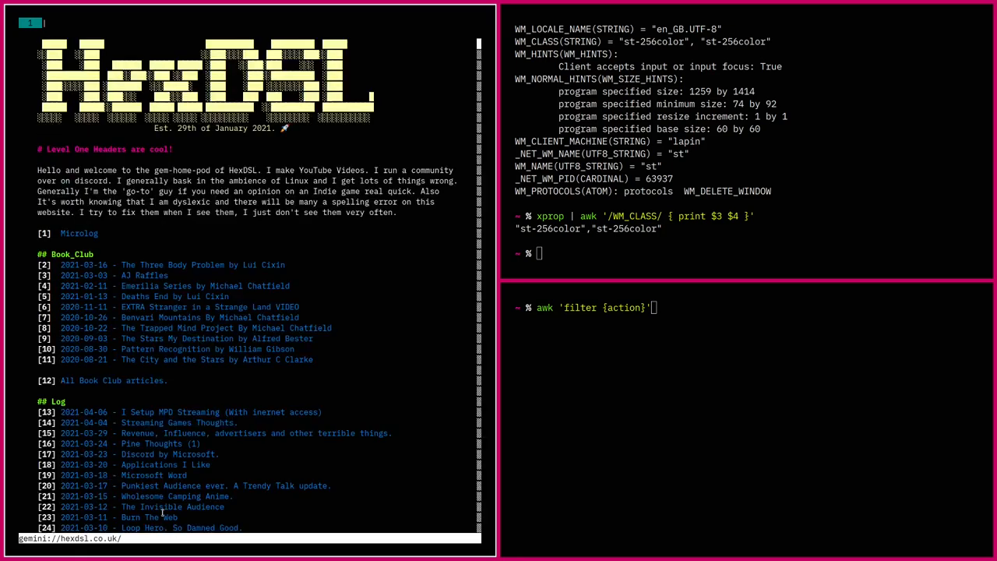
- Scroll down through the scrobble.gmi page's long list of played tracks
scroll("down", 3)
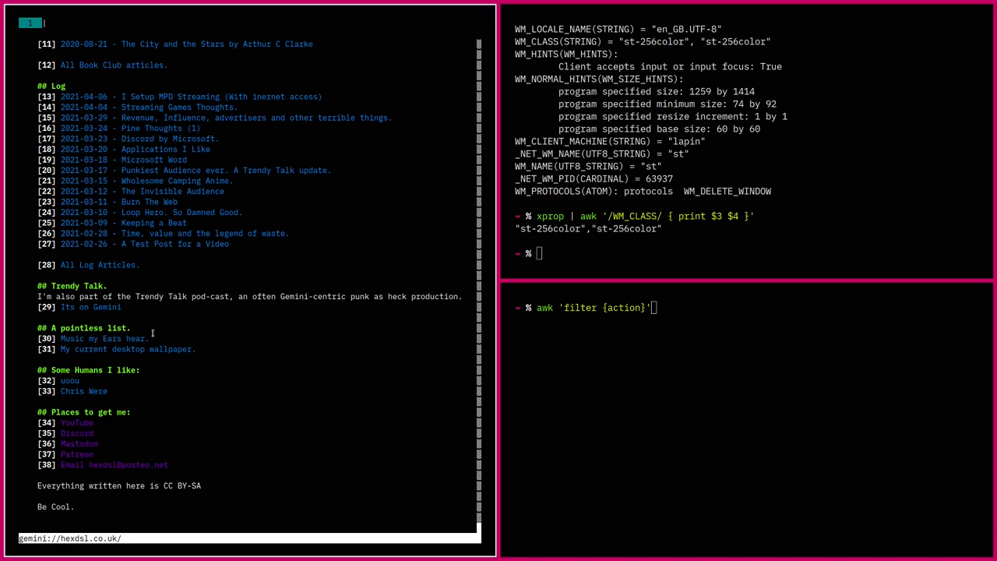
mouse_move(185, 329)
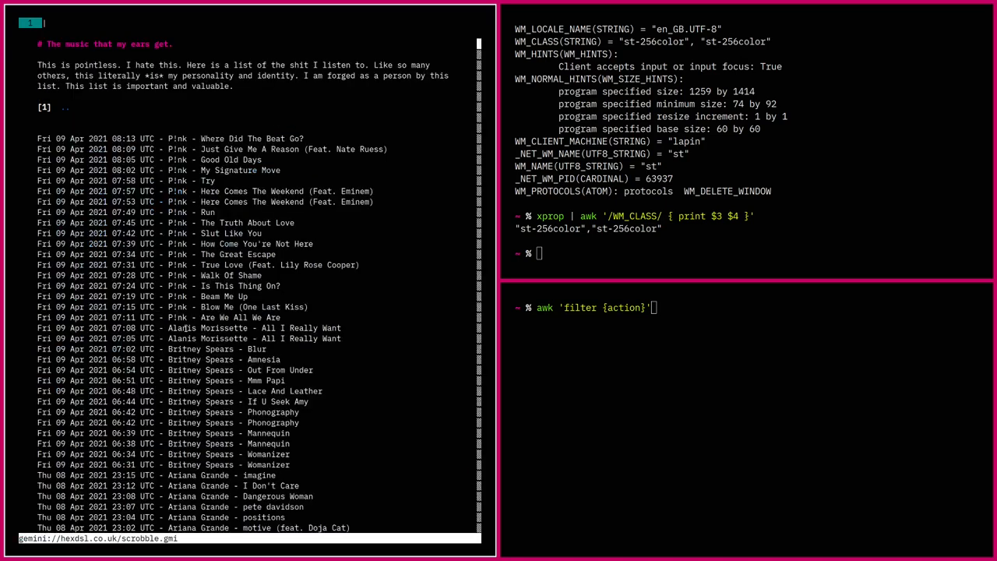
scroll("down", 3)
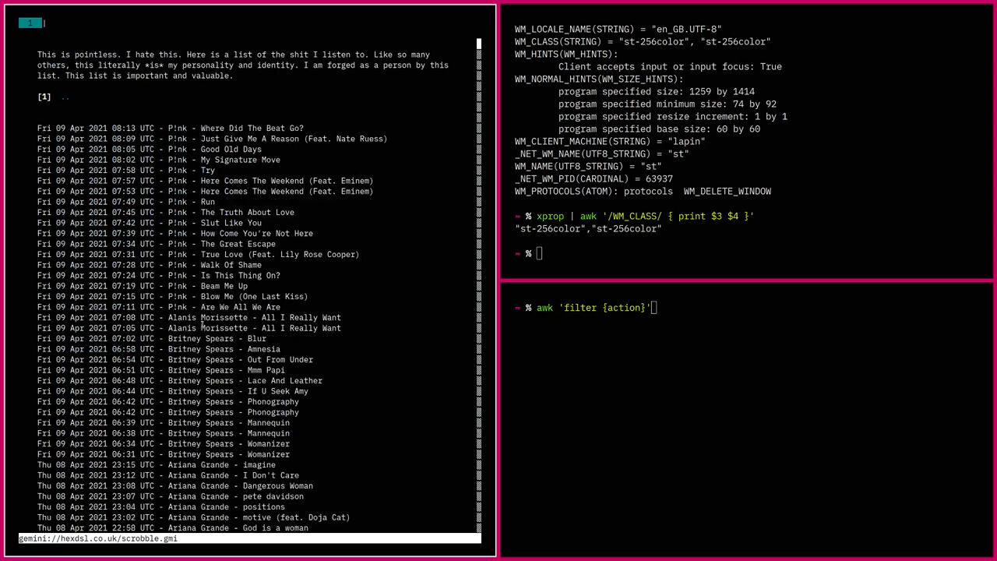
scroll("down", 3)
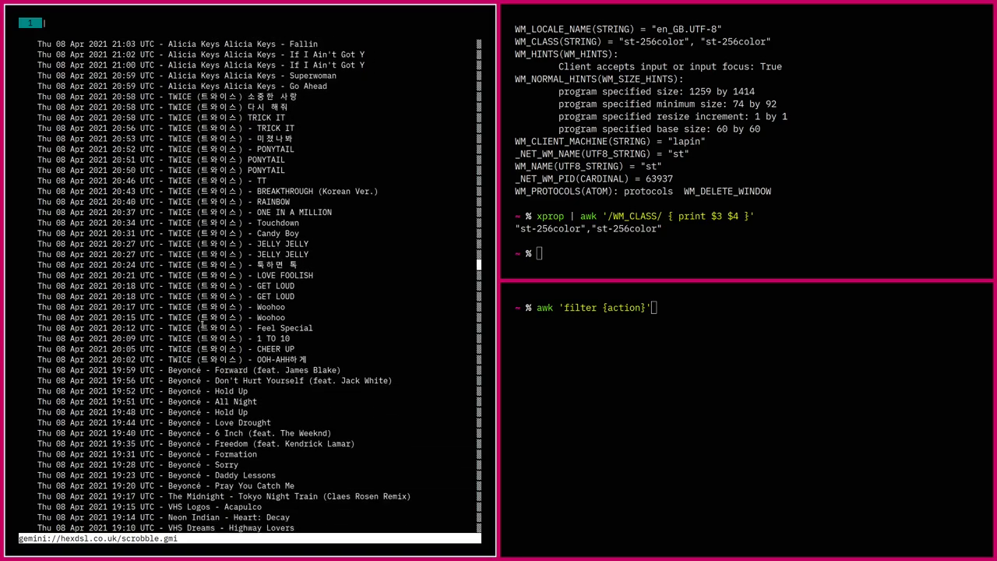
scroll("down", 3)
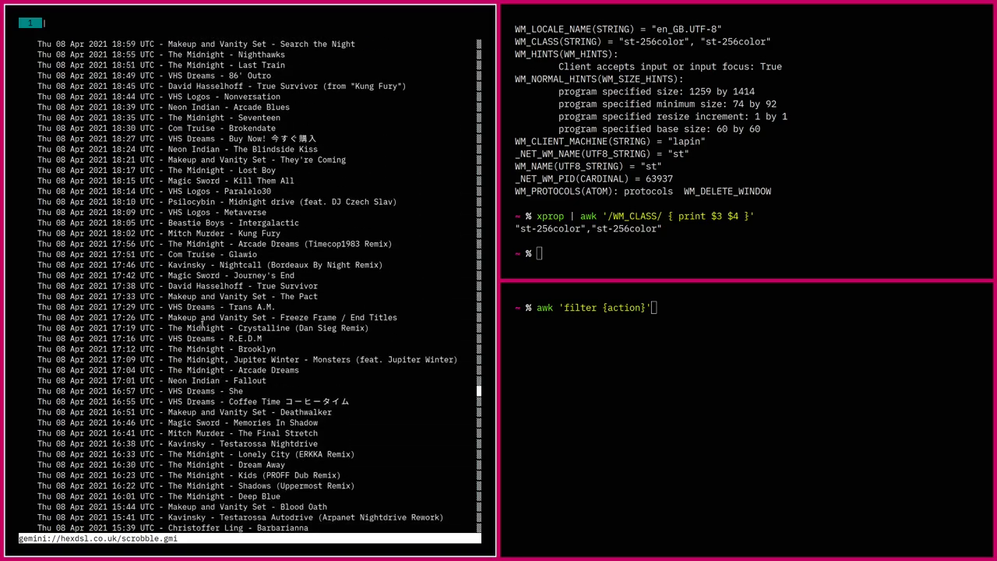
scroll("down", 3)
type("openssl s_client -crlf -quiet -connect \"hexdsl.co.uk:1965\" <<<\"gemini://hexdsl.co.uk/scrobble.gmi\" 2>/dev/null")
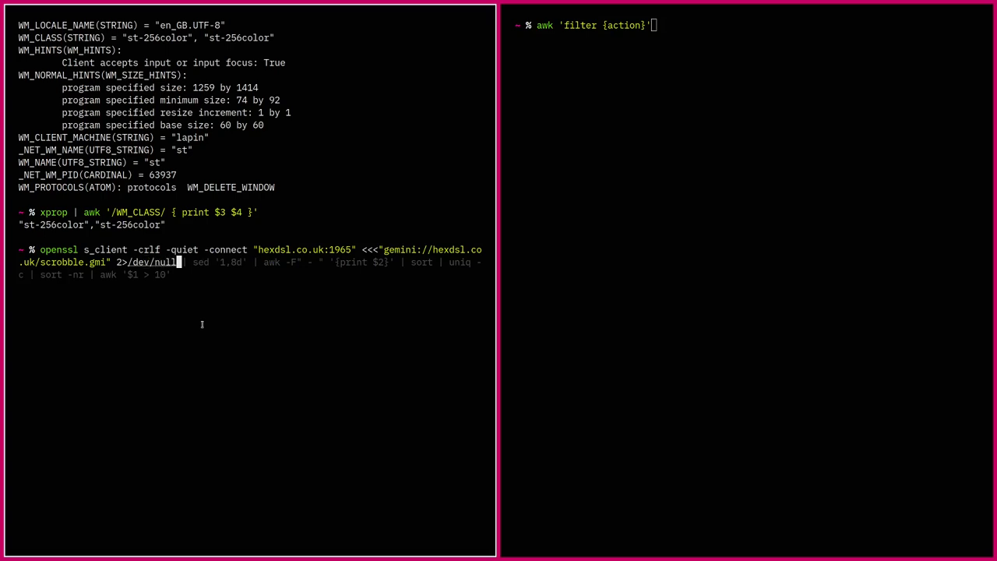
mouse_move(185, 319)
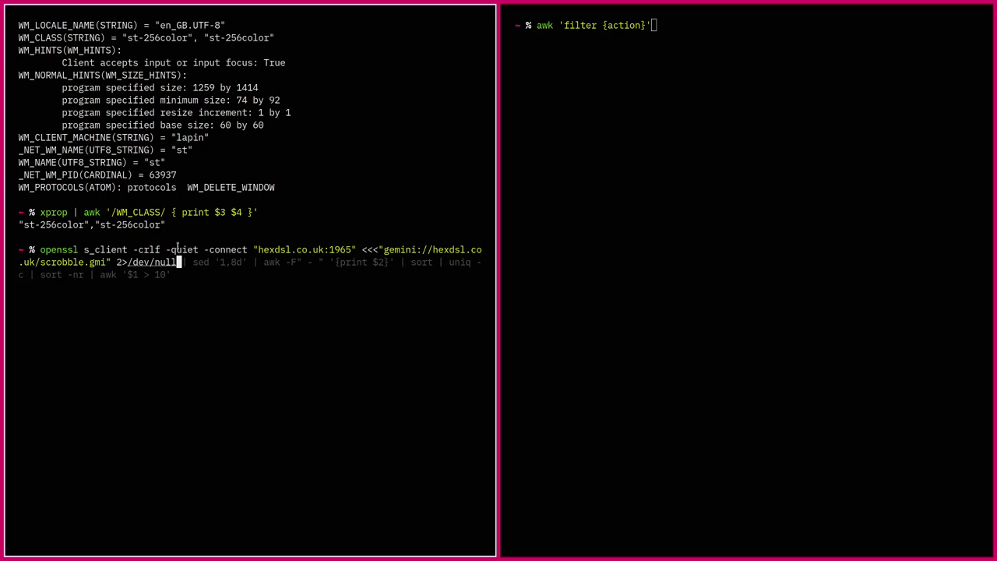
- Run the openssl s_client fetch of gemini://hexdsl.co.uk/scrobble.gmi on port 1965
key("Return")
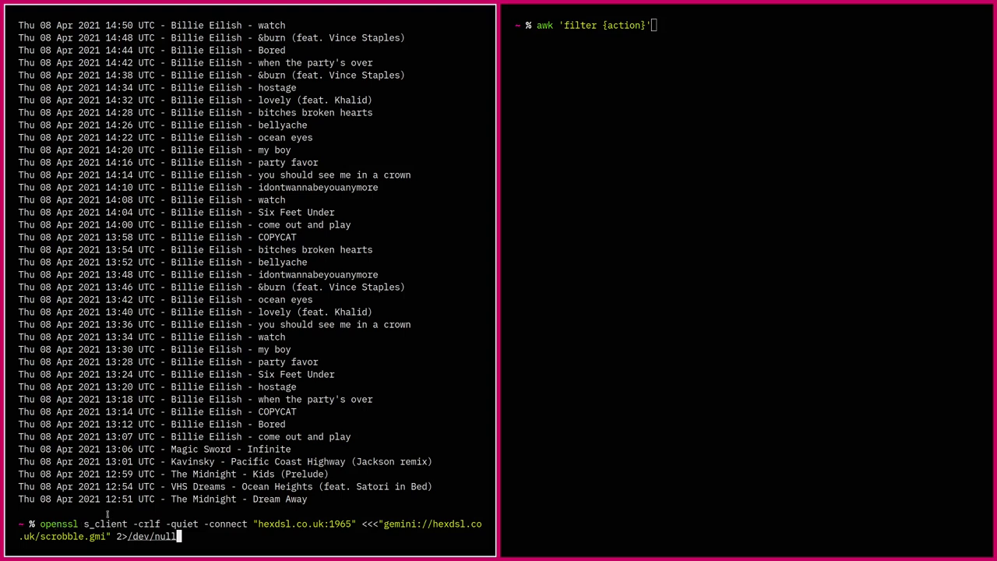
mouse_move(133, 507)
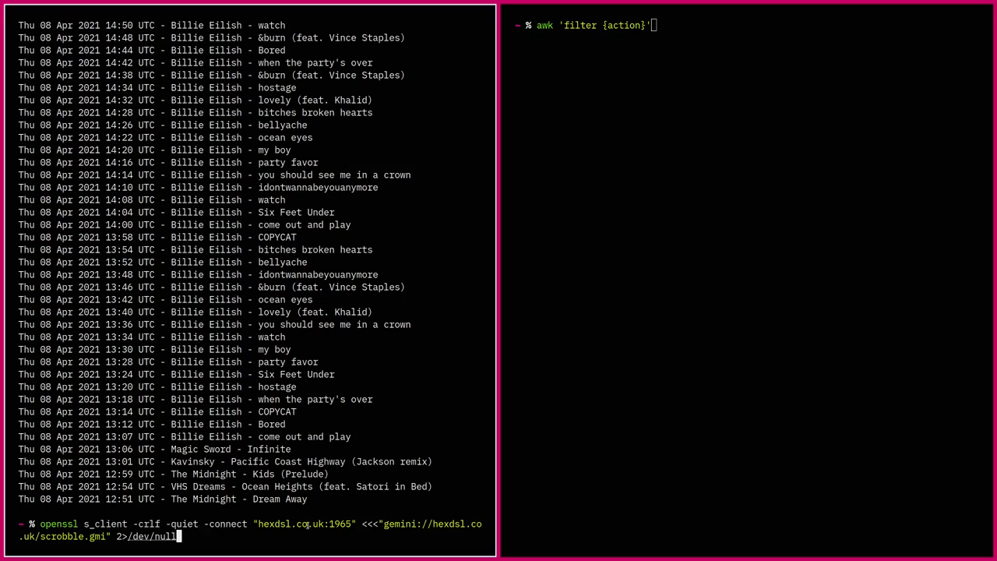
mouse_move(332, 531)
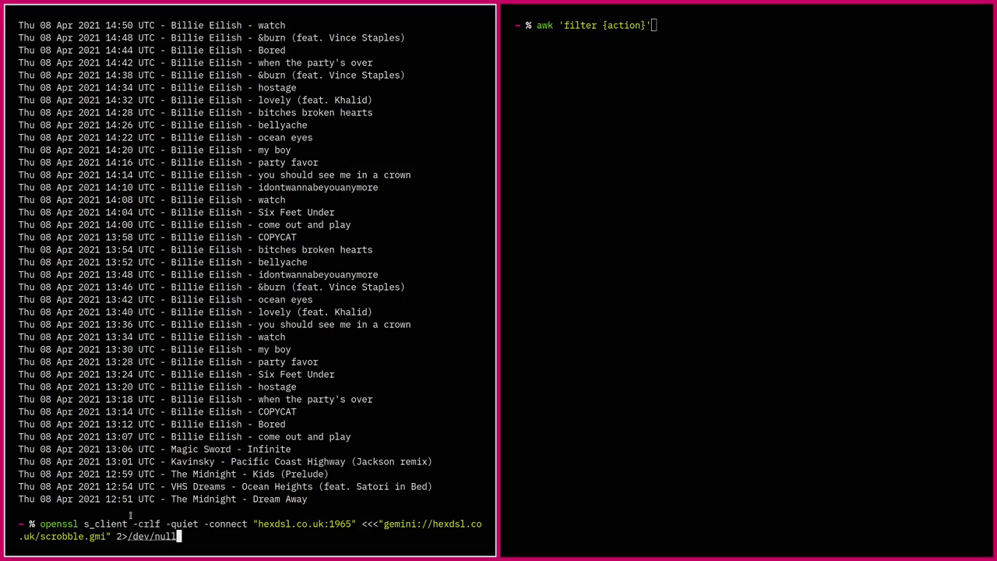
- Pipe the openssl fetch through sed '1,8d' to drop the eight header lines
type(" | sed '1,8d' | awk -")
key("Return")
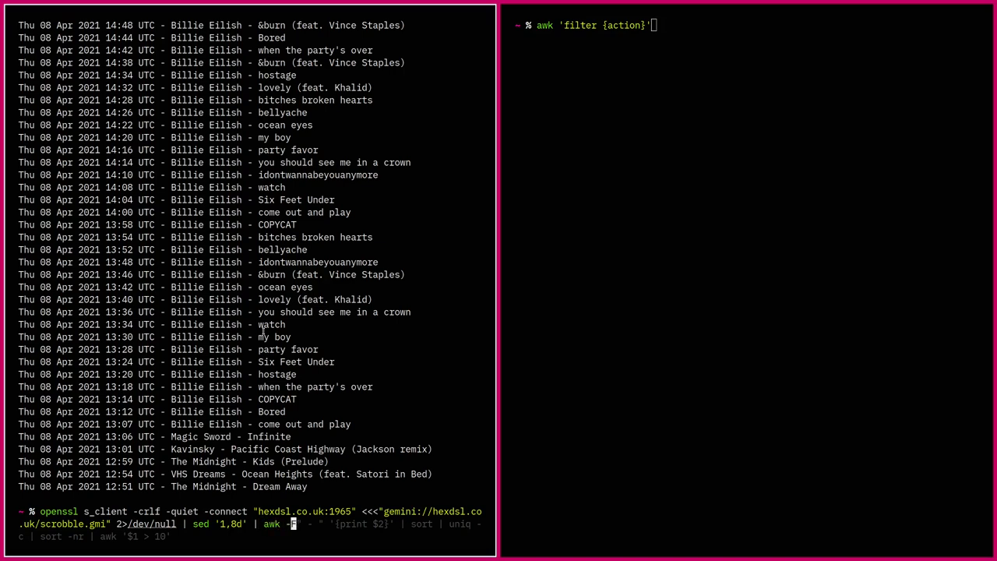
- Print field $2 with awk -F" - " to list artists like Billie Eilish and Kavinsky
type("F\"")
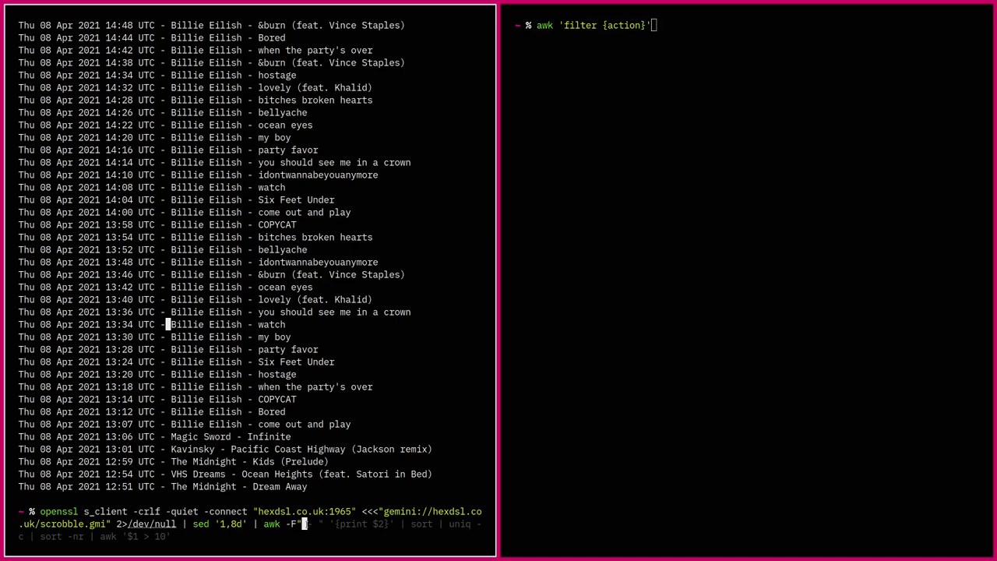
type("- \" '{print")
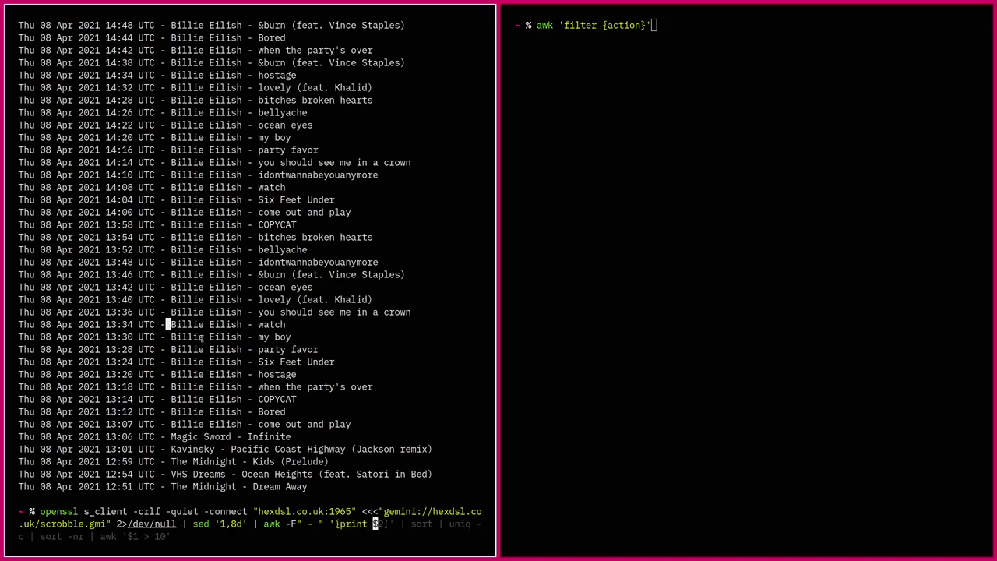
type("2}'")
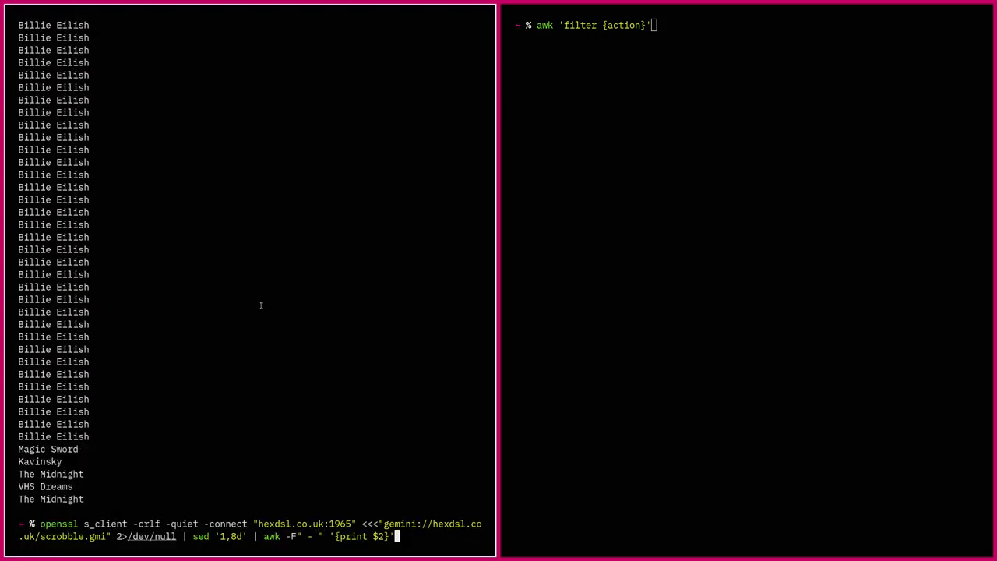
- Append sort | uniq -c | sort -nr | awk '$1 > 10' to the artist pipeline
type("| sort | uniq -c | sort -nr | awk '$1 > 10'")
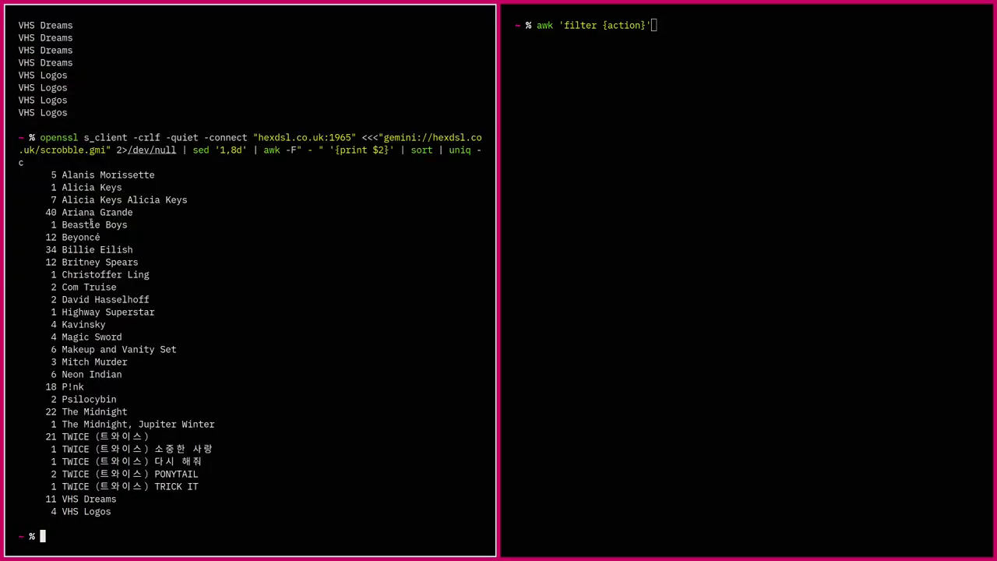
left_click_drag(63, 174, 117, 498)
type("openssl s_client -crlf -quiet -connect \"hexdsl.co.uk:1965\" <<<\"gemini://hexdsl.co.uk/scrobble.gmi\" 2>/dev/null | sed '1,8d' | awk -F\" - \" '{print $2}' | sort | uniq -c | sort -nr")
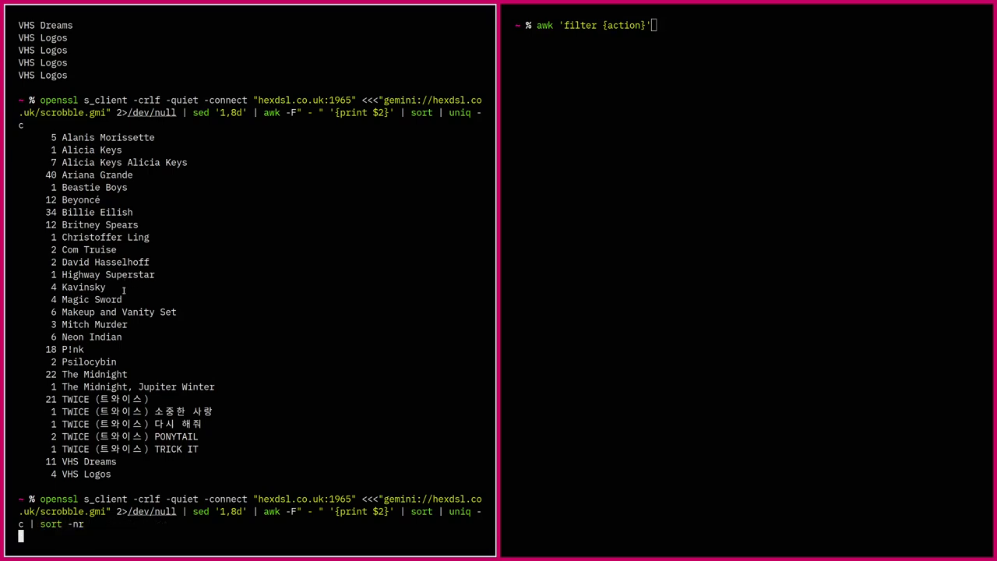
- Run the sort -nr ranking (Ariana Grande at 40), then append an awk '$1 > 10' filter
key("Return")
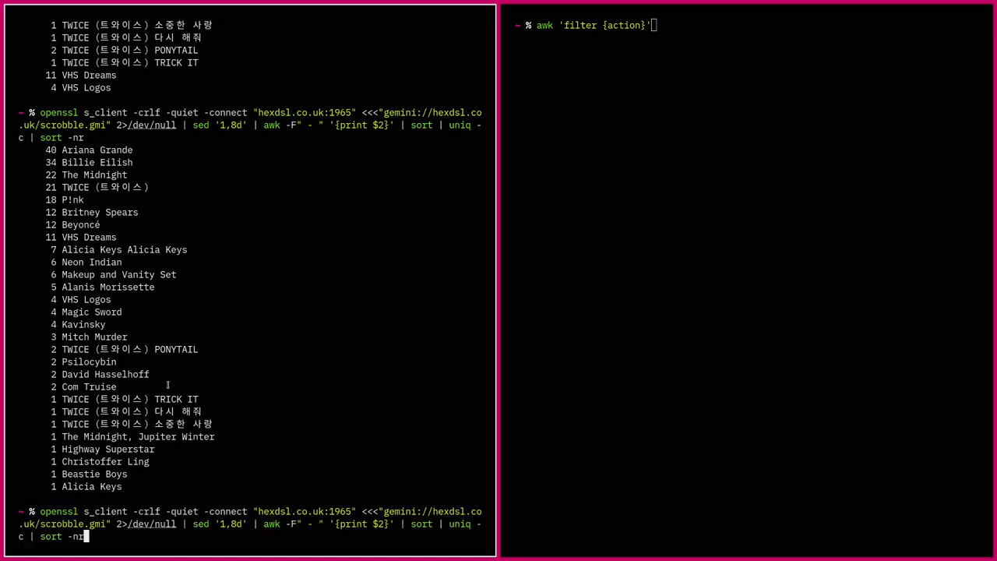
type("| awk '$1 > 10'")
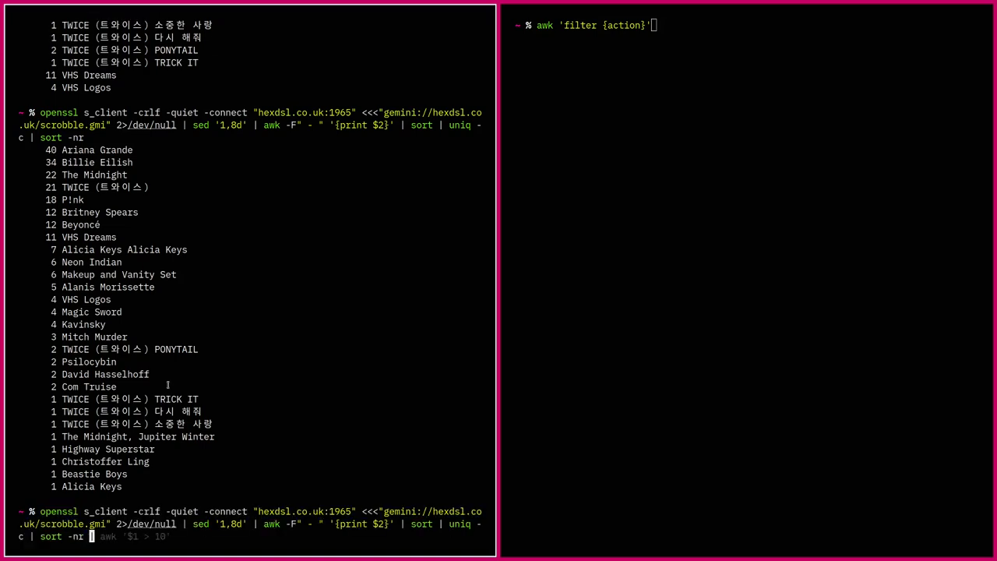